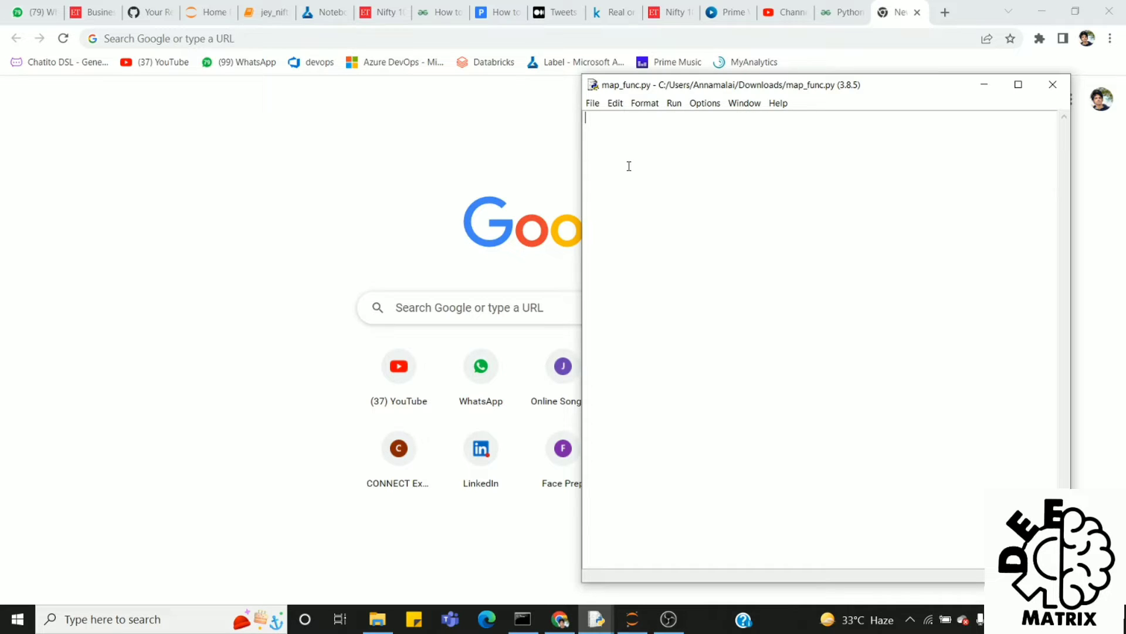
# Type arr = list(range(1,101)) to build the list of 1 to 100.
pyautogui.write('arr =')
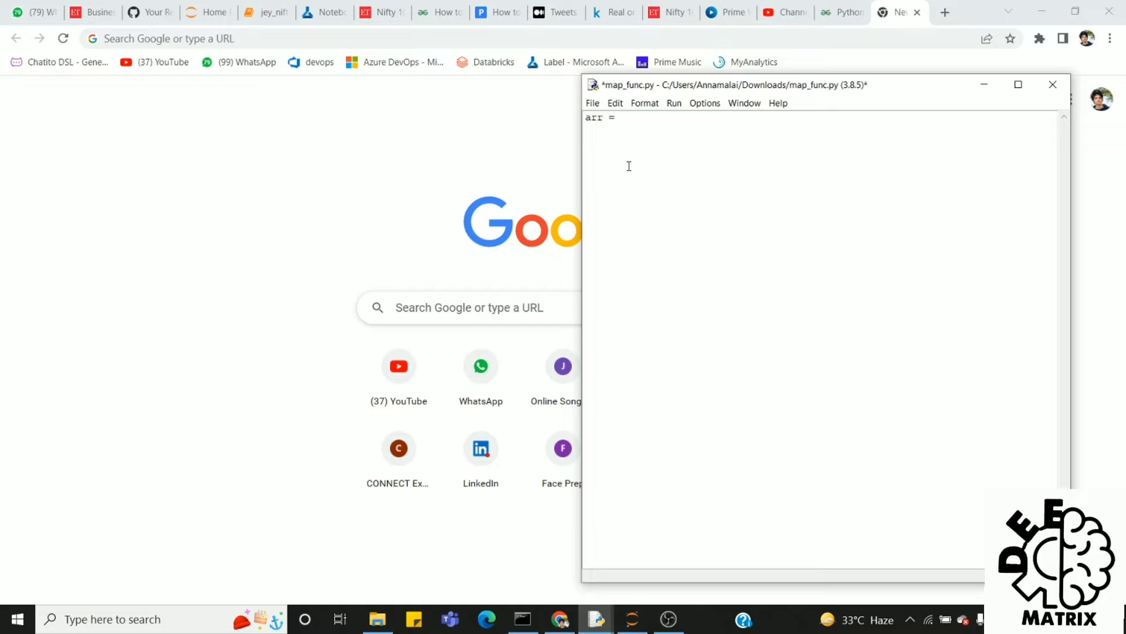
pyautogui.write('[]')
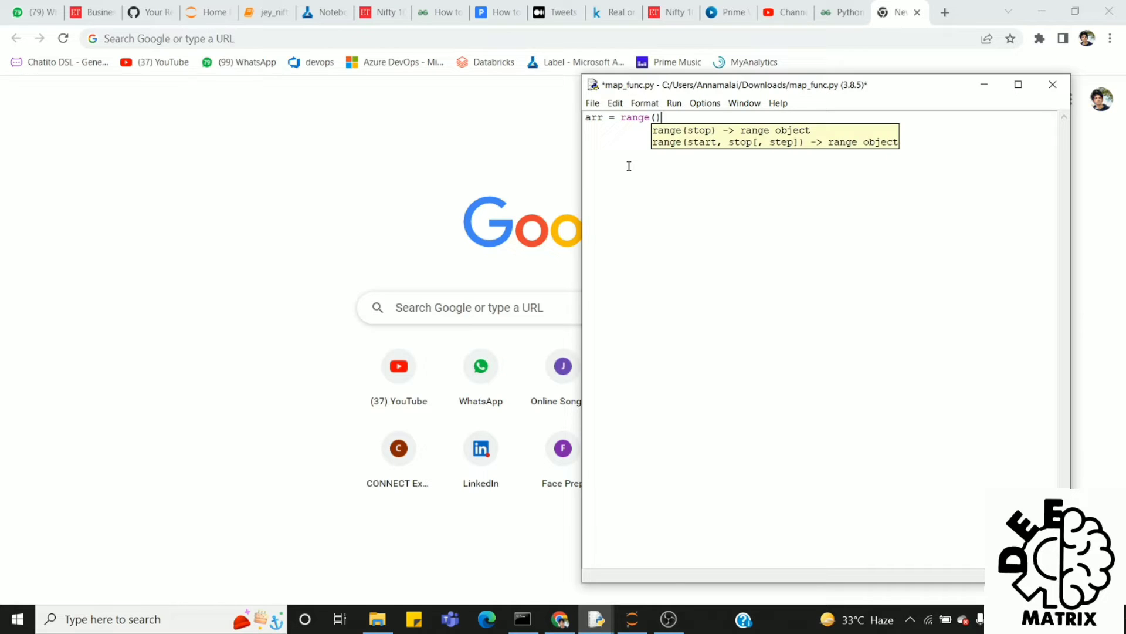
pyautogui.write('1,101')
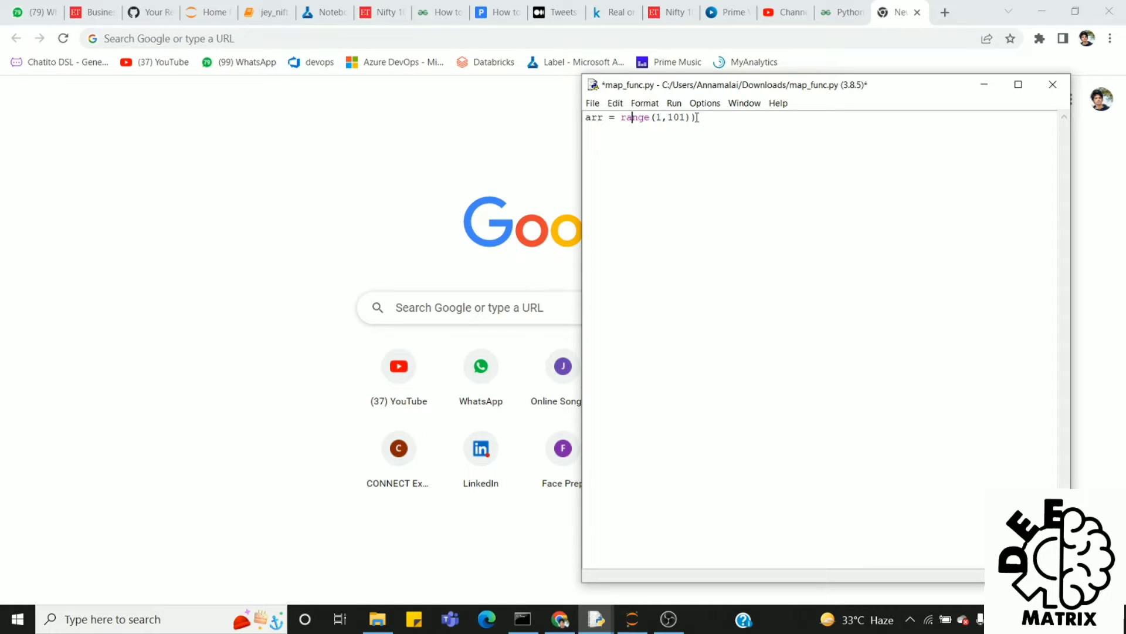
pyautogui.write('(')
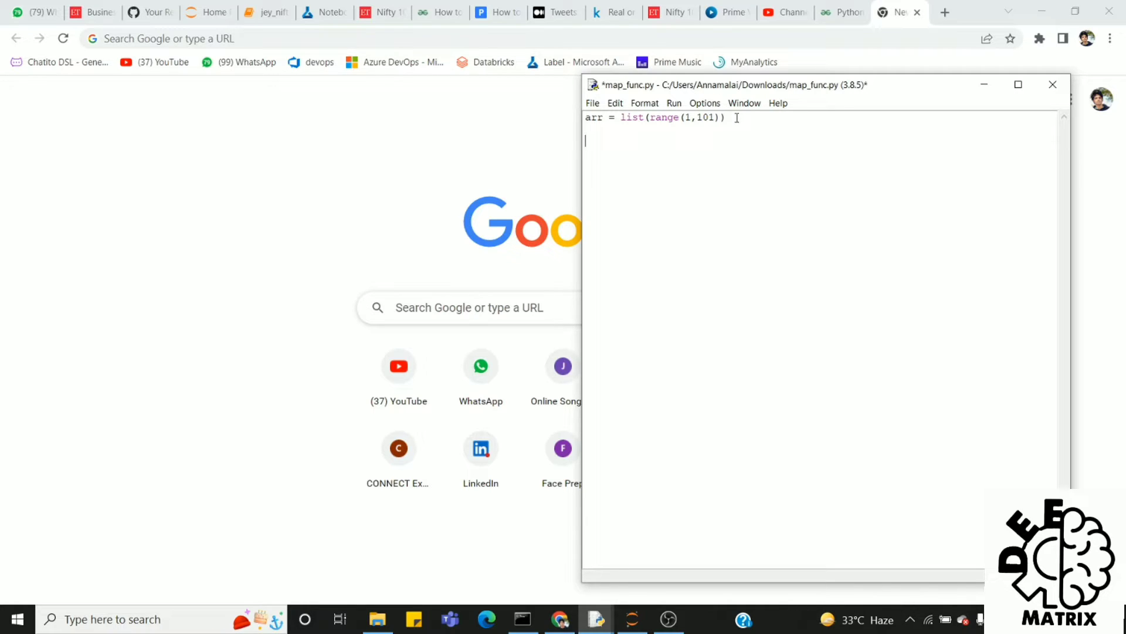
# Define a squaring function (misspelled sqaure) whose body is print(n*n).
pyautogui.write('def')
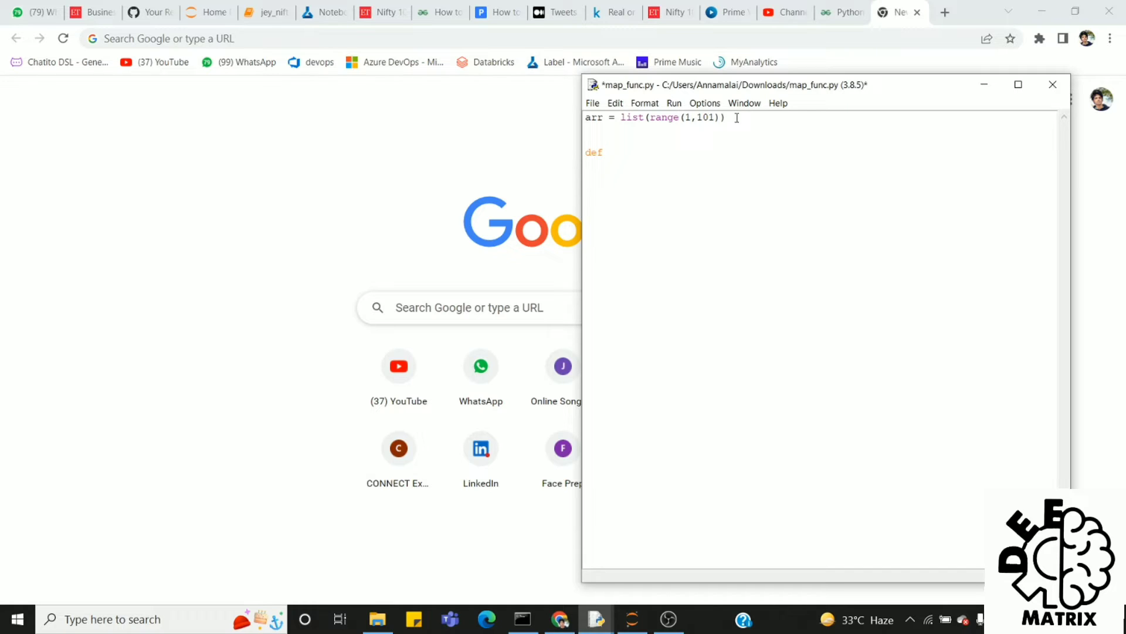
pyautogui.write('sqaur')
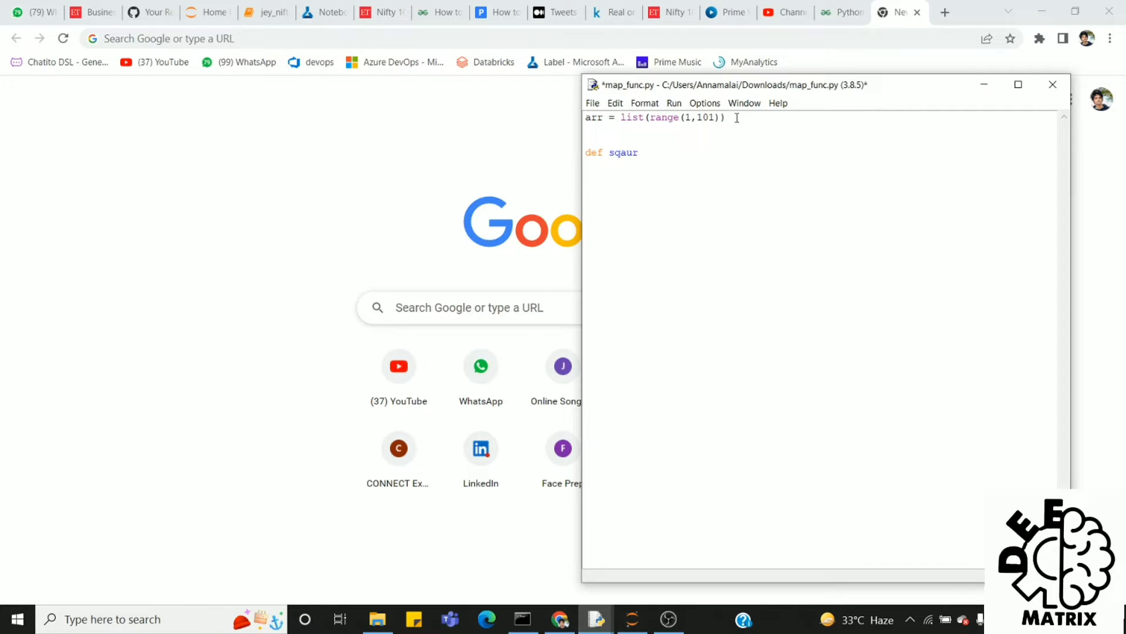
pyautogui.write('e ()')
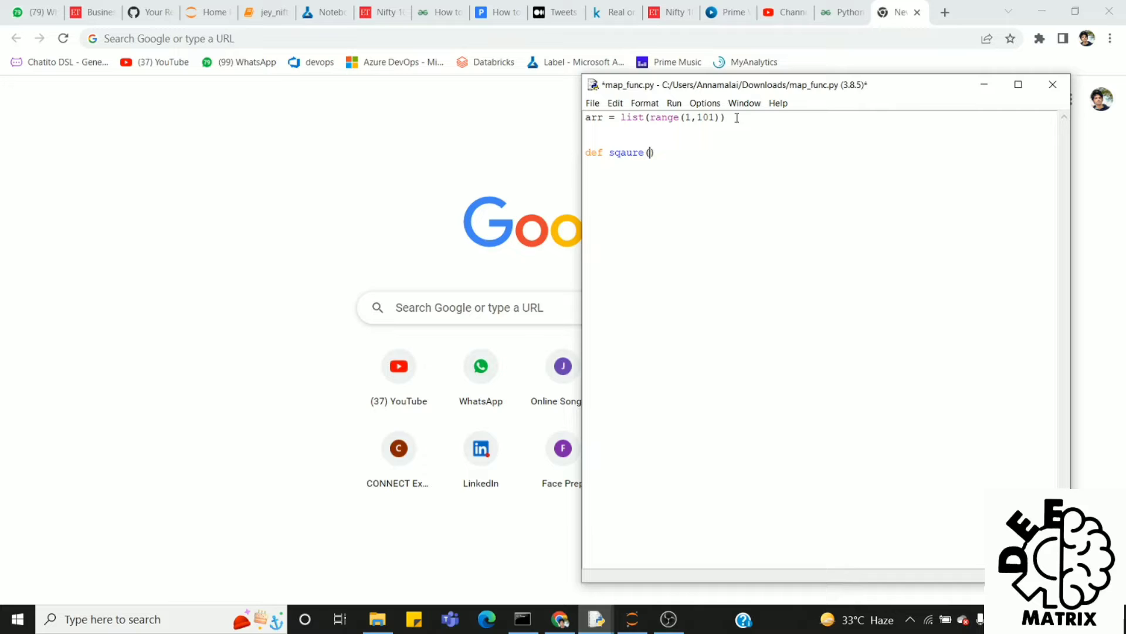
pyautogui.write('n):')
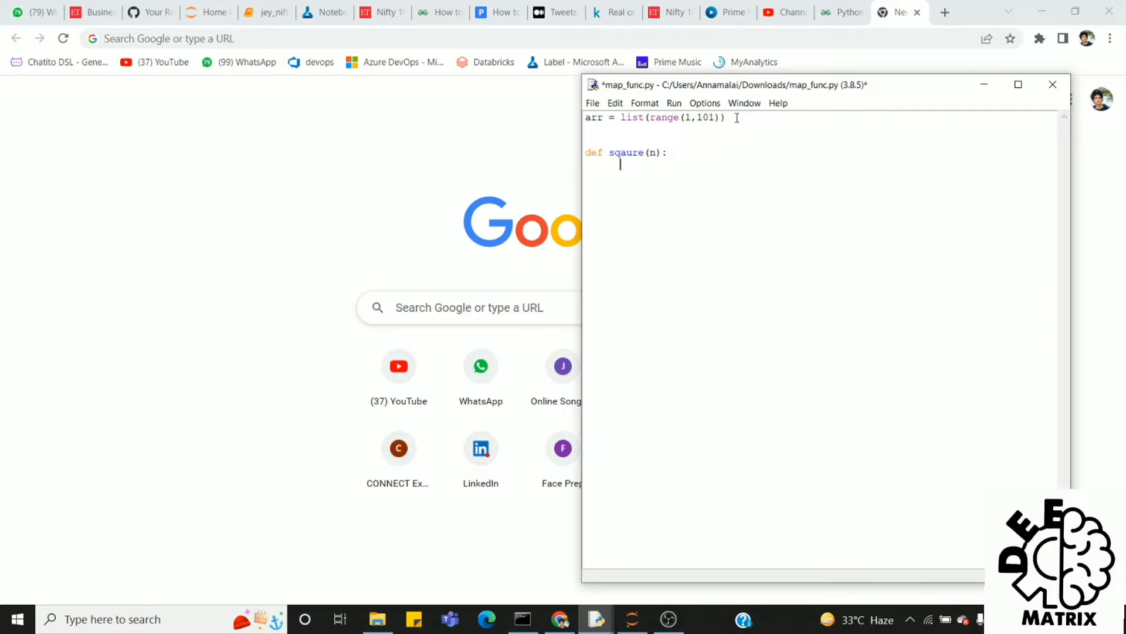
pyautogui.write('print(')
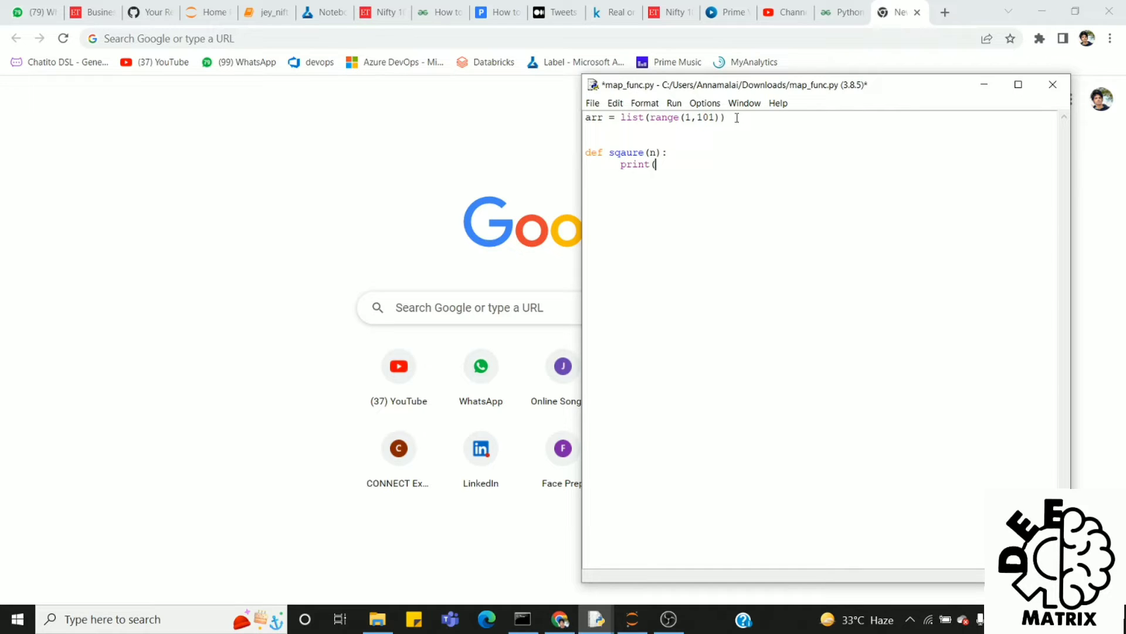
pyautogui.write('n*n)')
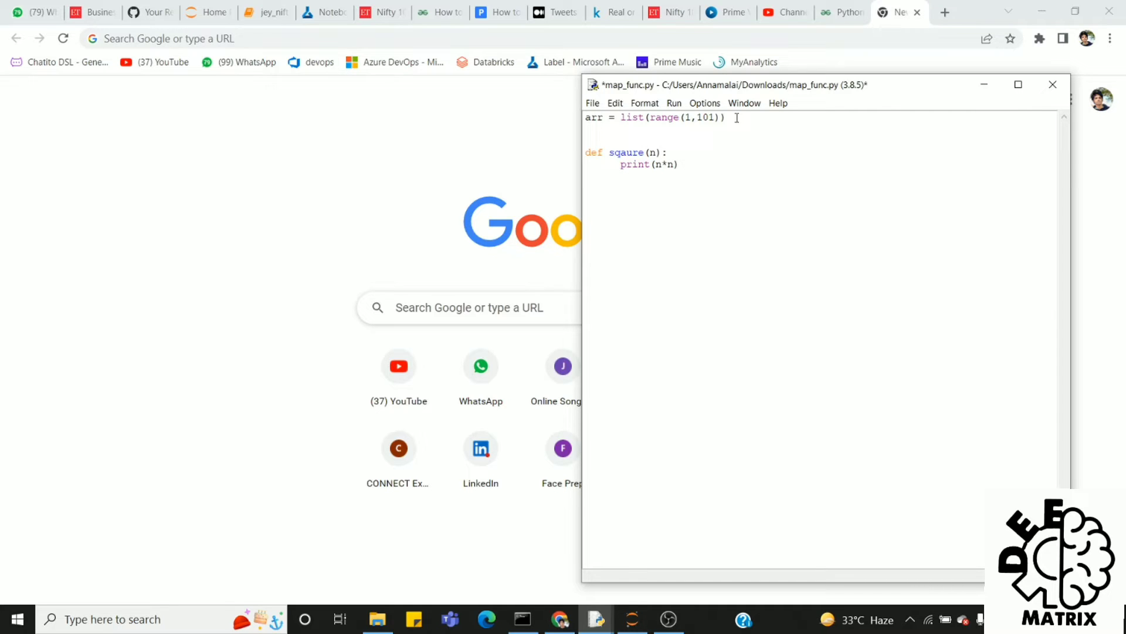
# Add a for i in arr loop that calls square(i).
pyautogui.write('fo')
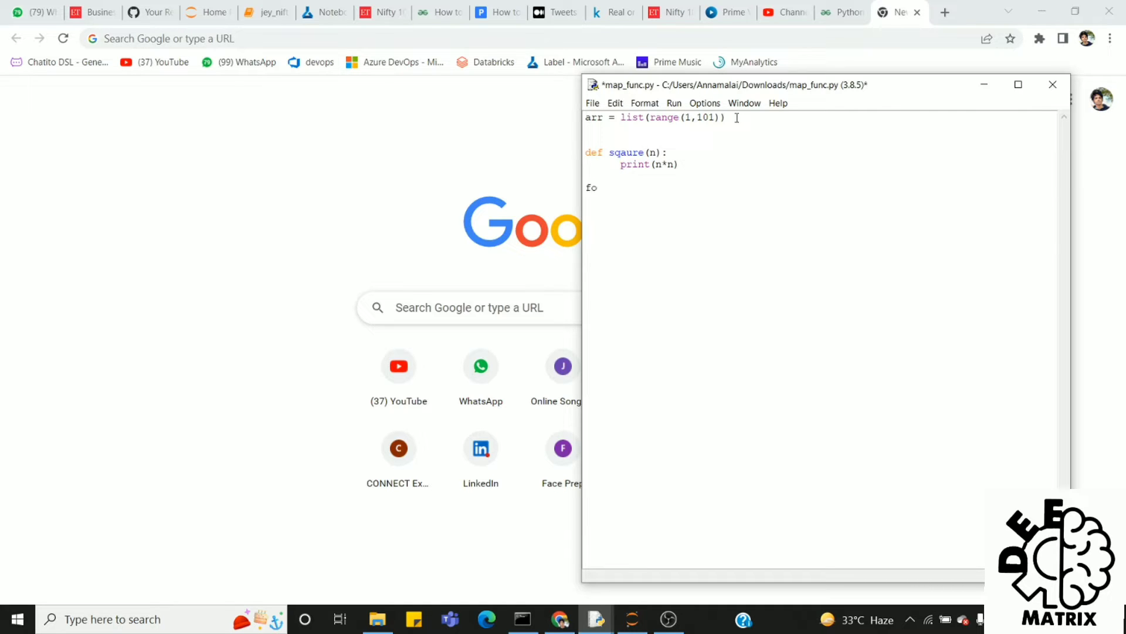
pyautogui.write('r i in arr:')
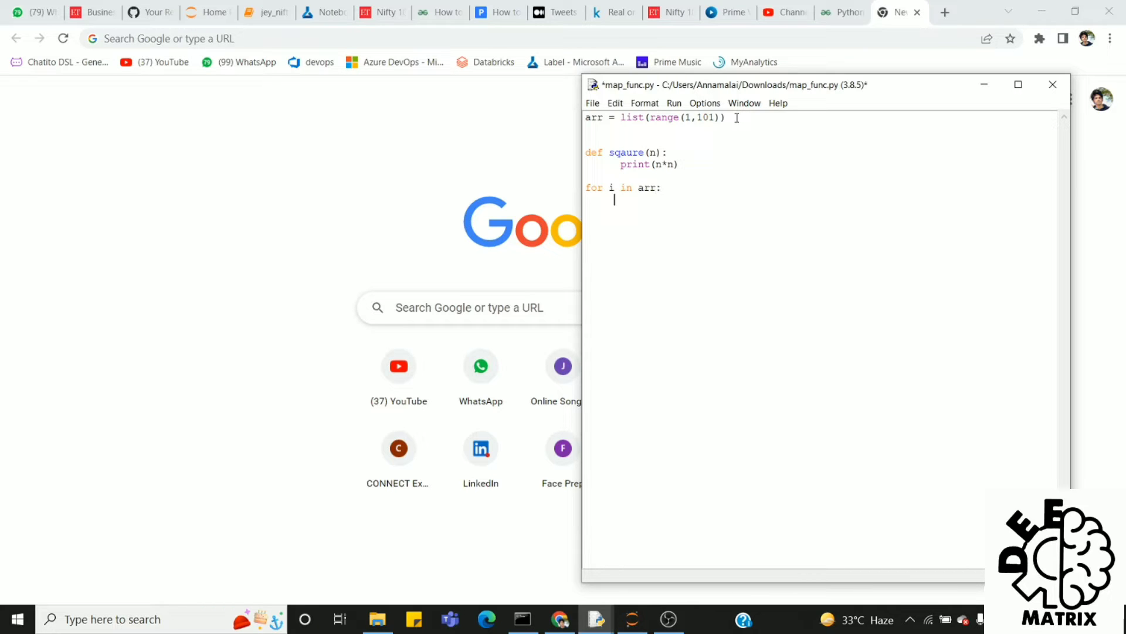
pyautogui.write('squa')
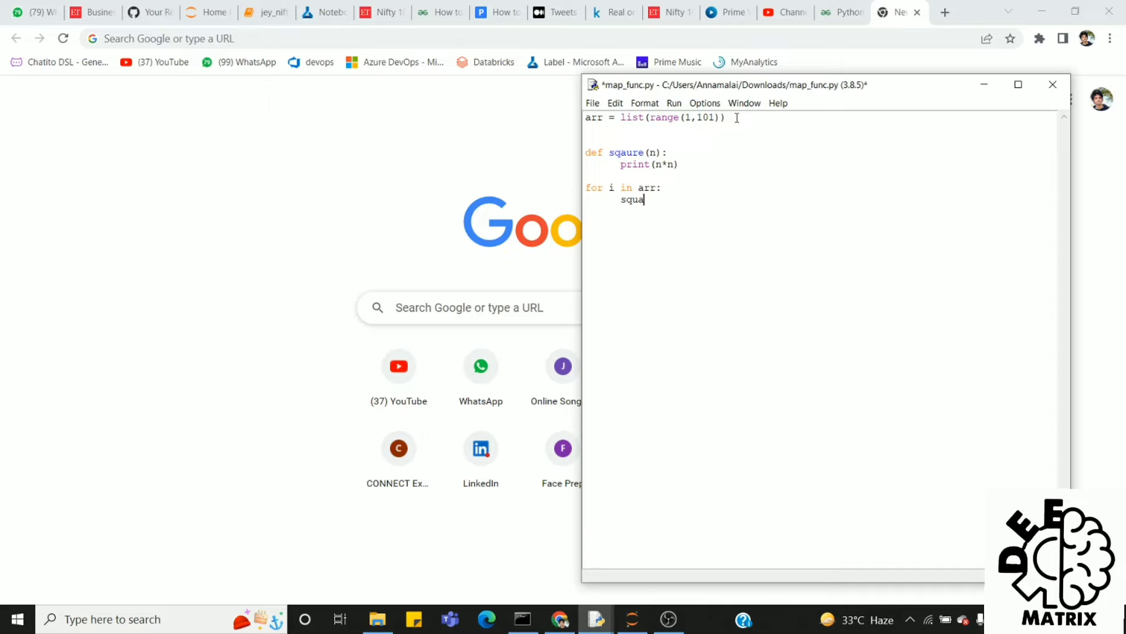
pyautogui.write('re()')
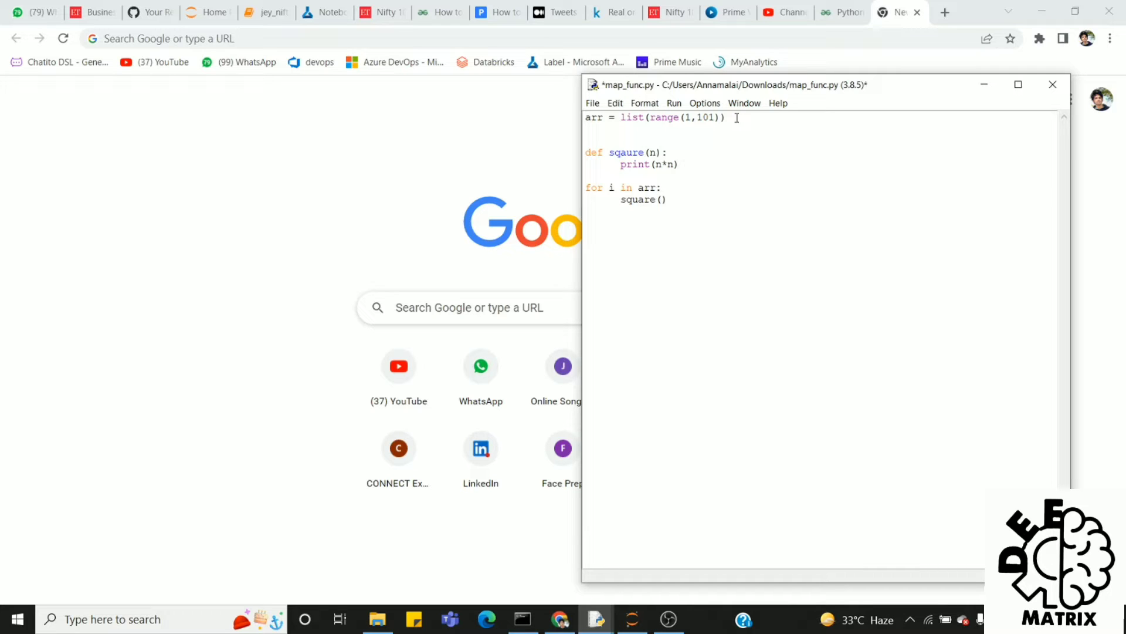
pyautogui.write('i')
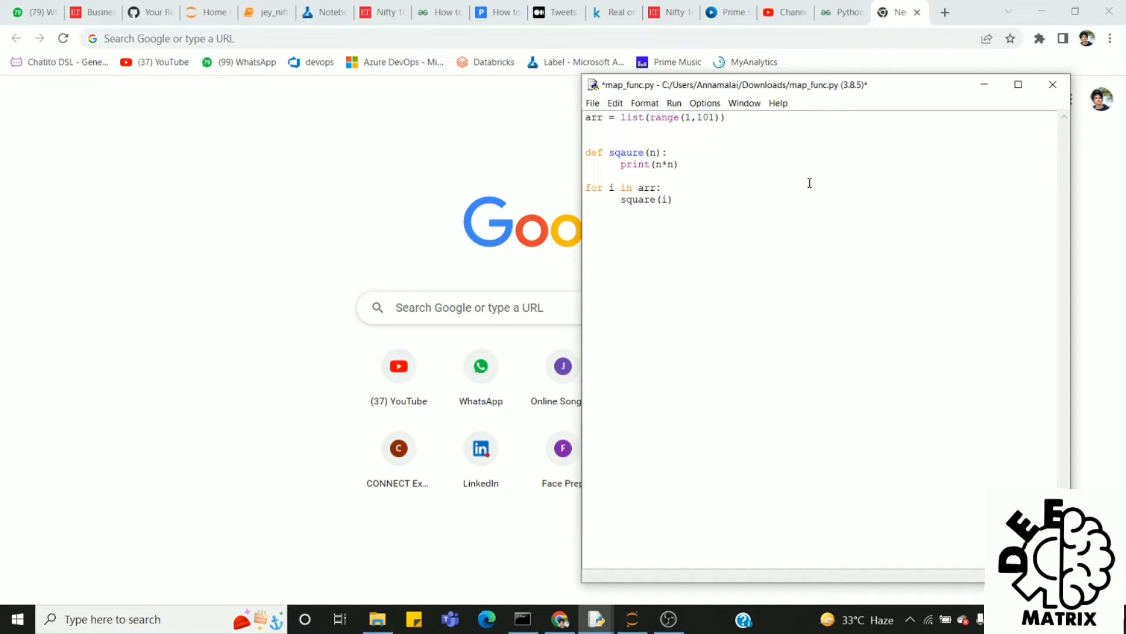
# Run the script from the Run menu with F5.
pyautogui.click(673, 103)
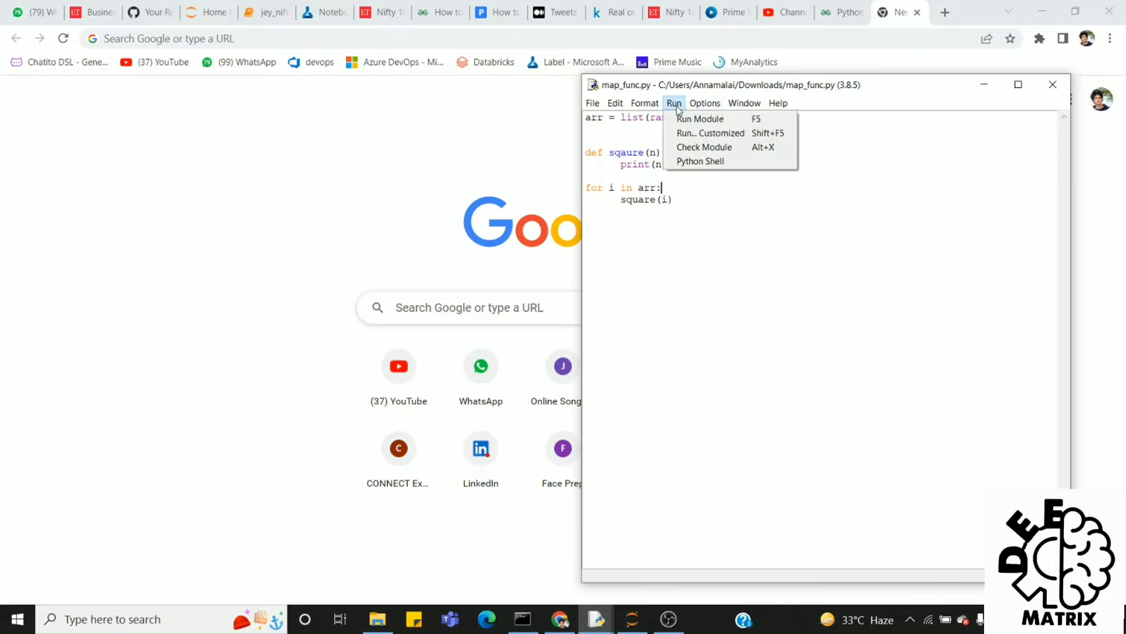
pyautogui.click(700, 161)
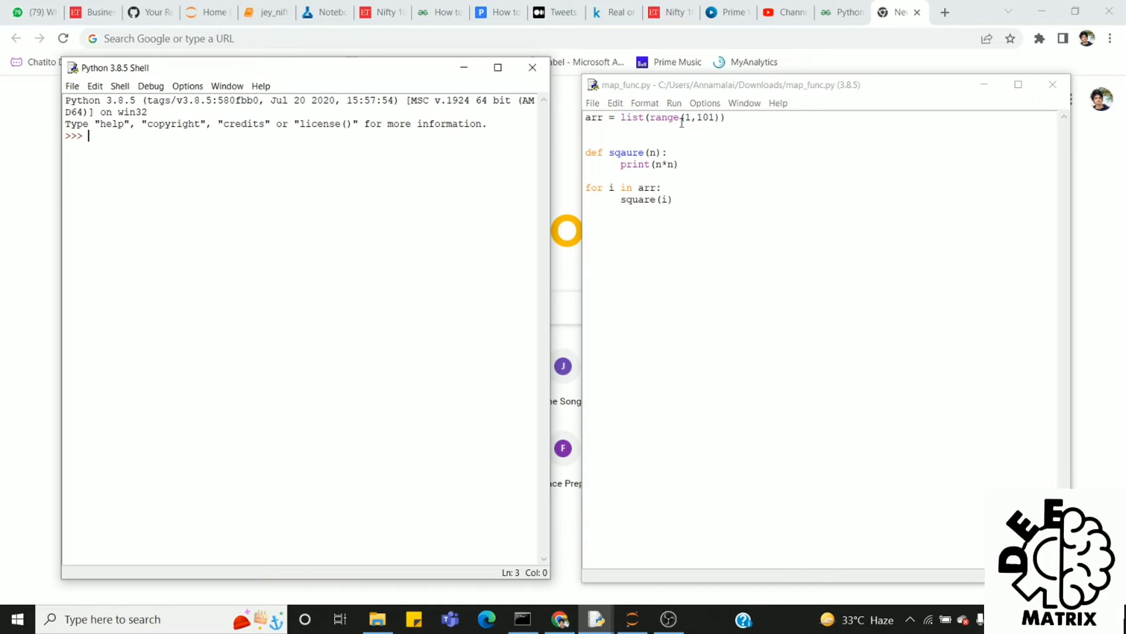
pyautogui.press('F5')
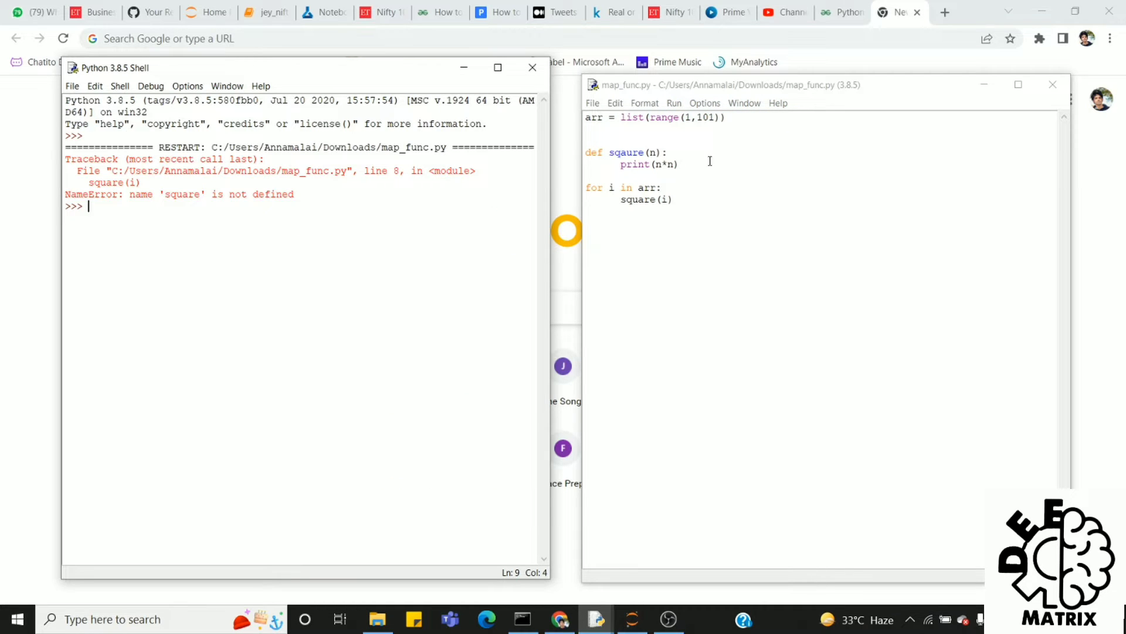
# Correct the misspelled sqaure name, rerun, and scroll the Shell's printed squares.
pyautogui.click(629, 152)
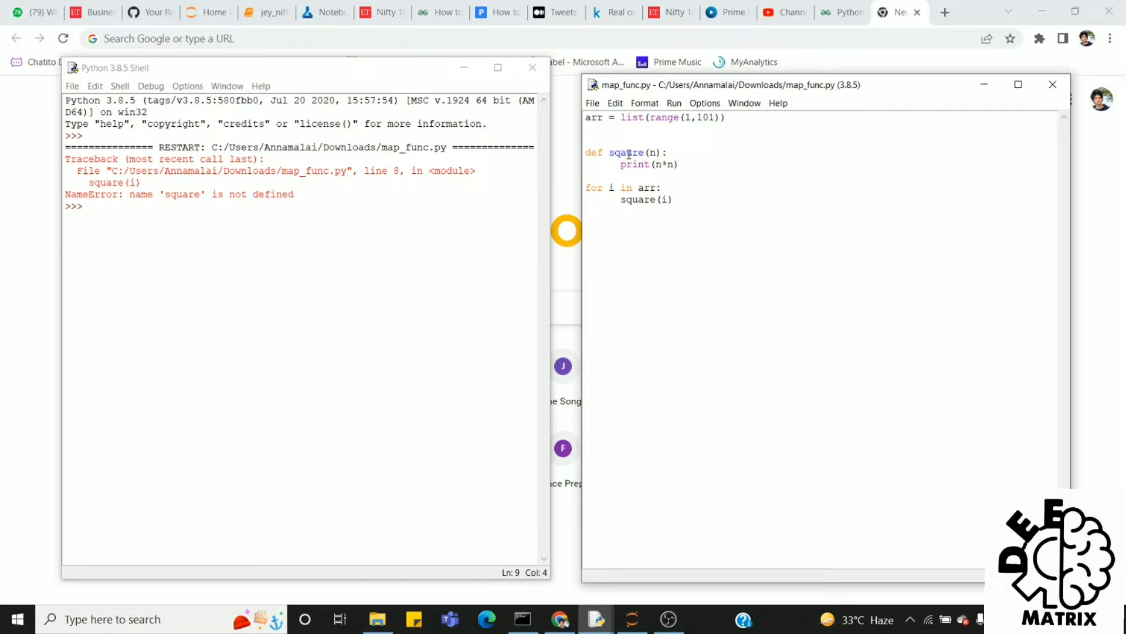
pyautogui.click(631, 154)
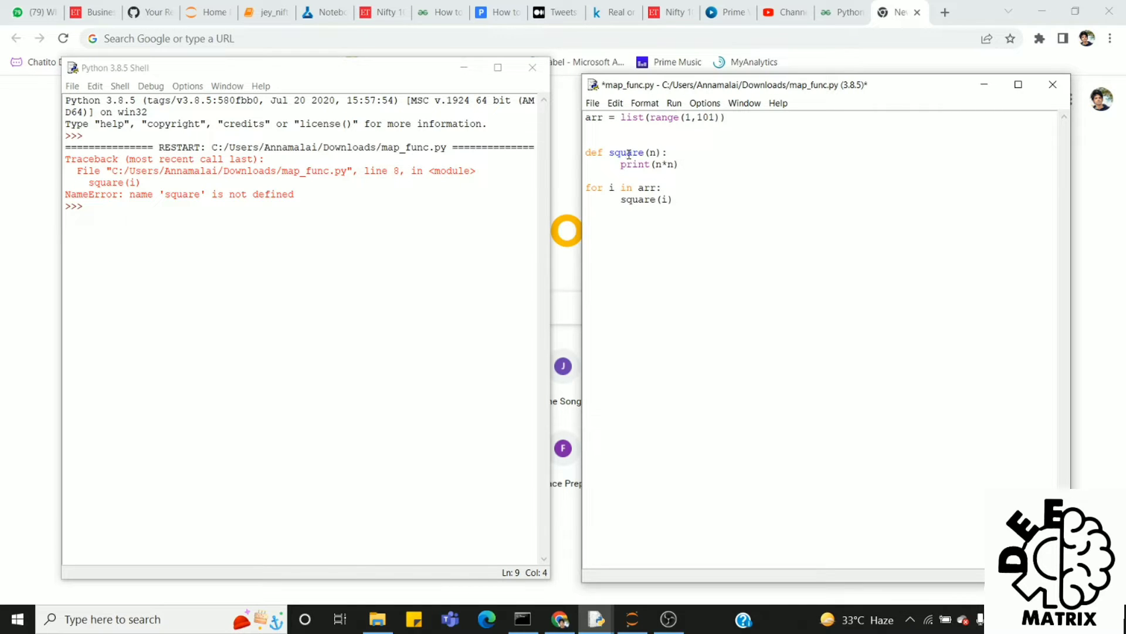
pyautogui.click(673, 102)
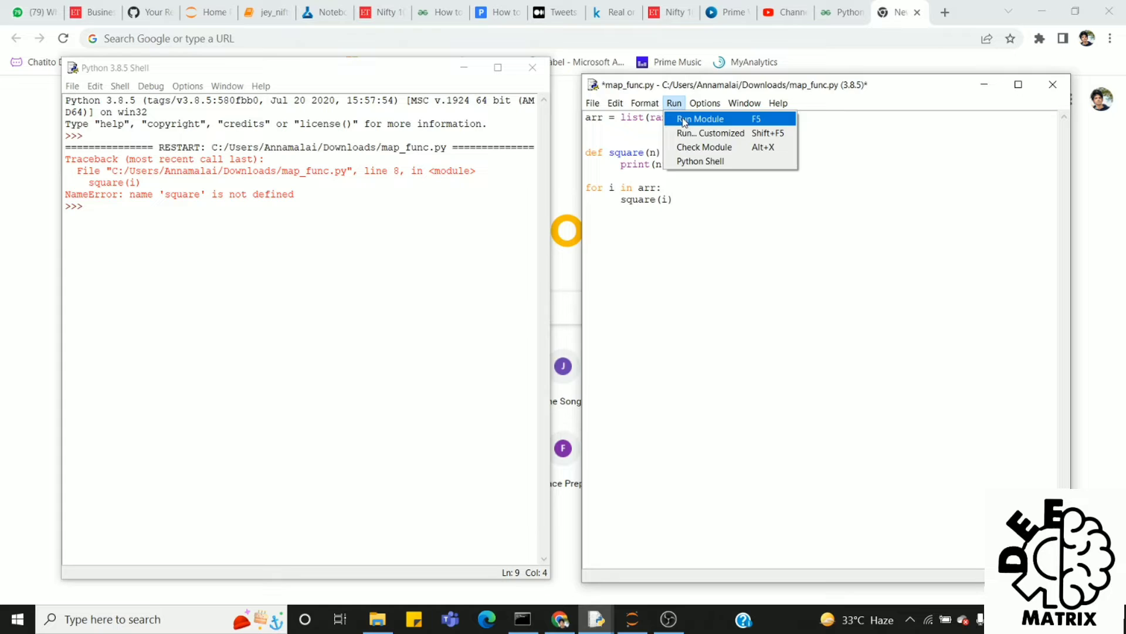
pyautogui.click(698, 118)
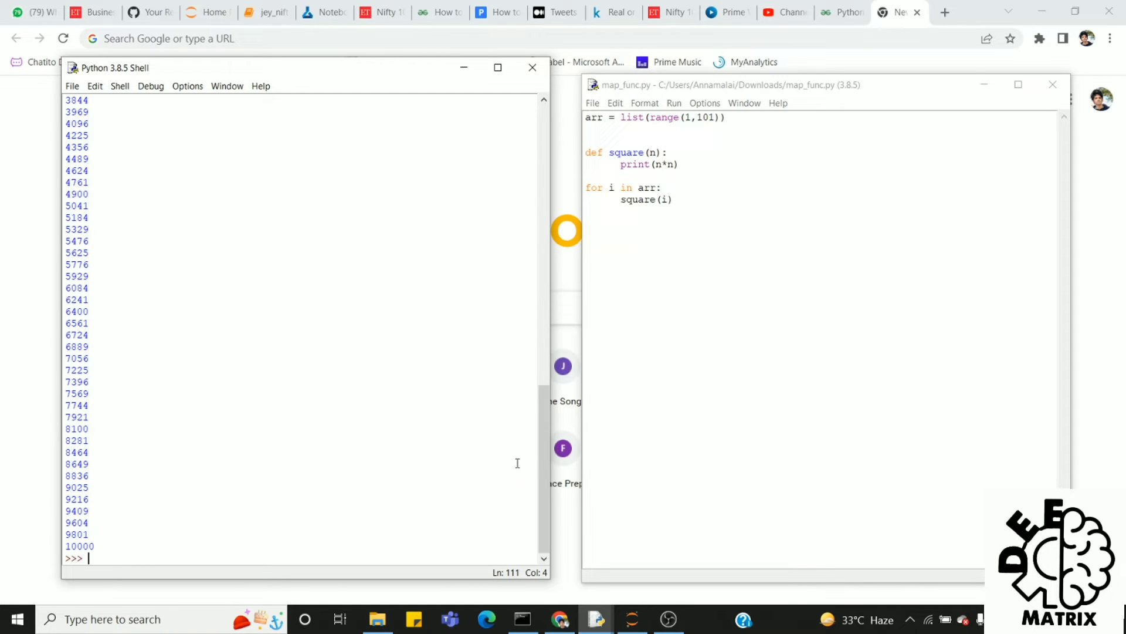
pyautogui.scroll(3)
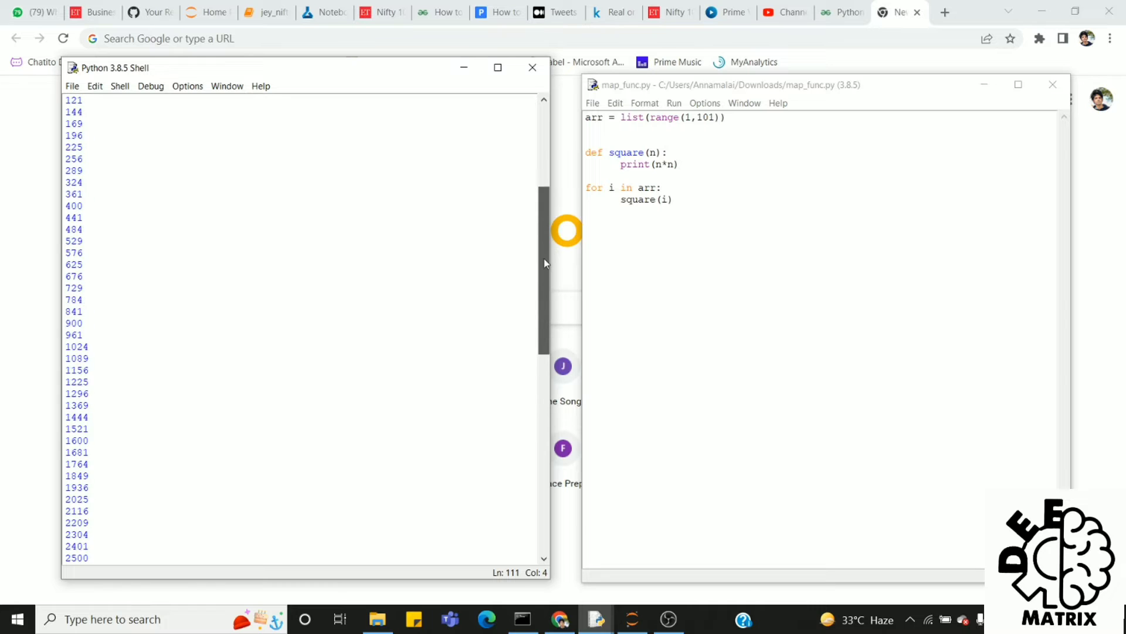
pyautogui.scroll(3)
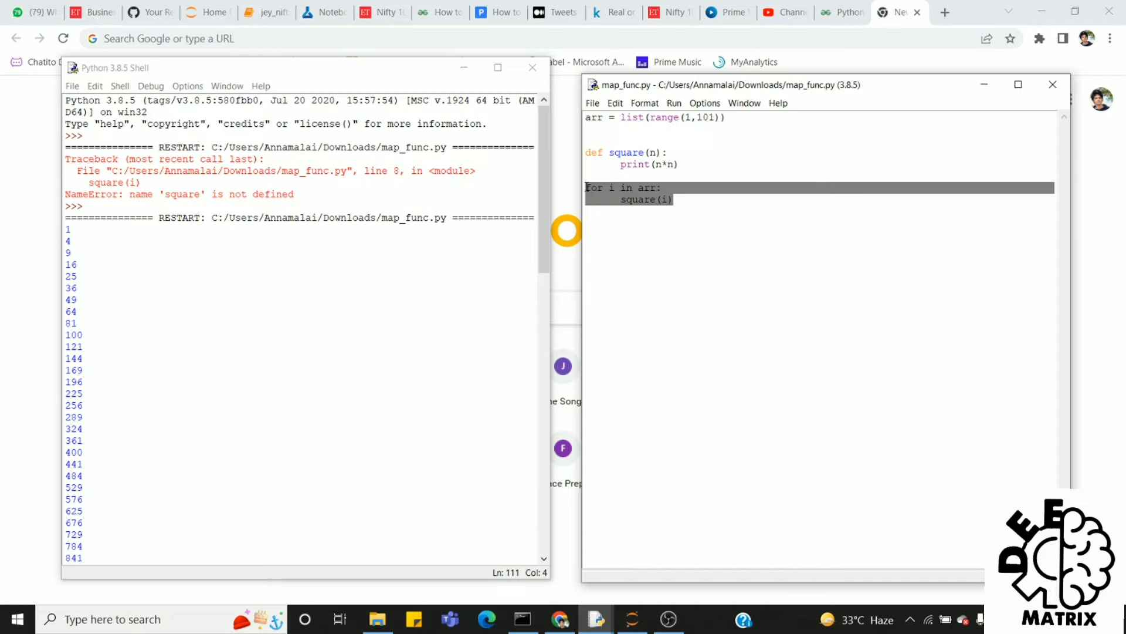
# Delete the for loop and write out = map(square,arr) with print(out) below.
pyautogui.press('Delete')
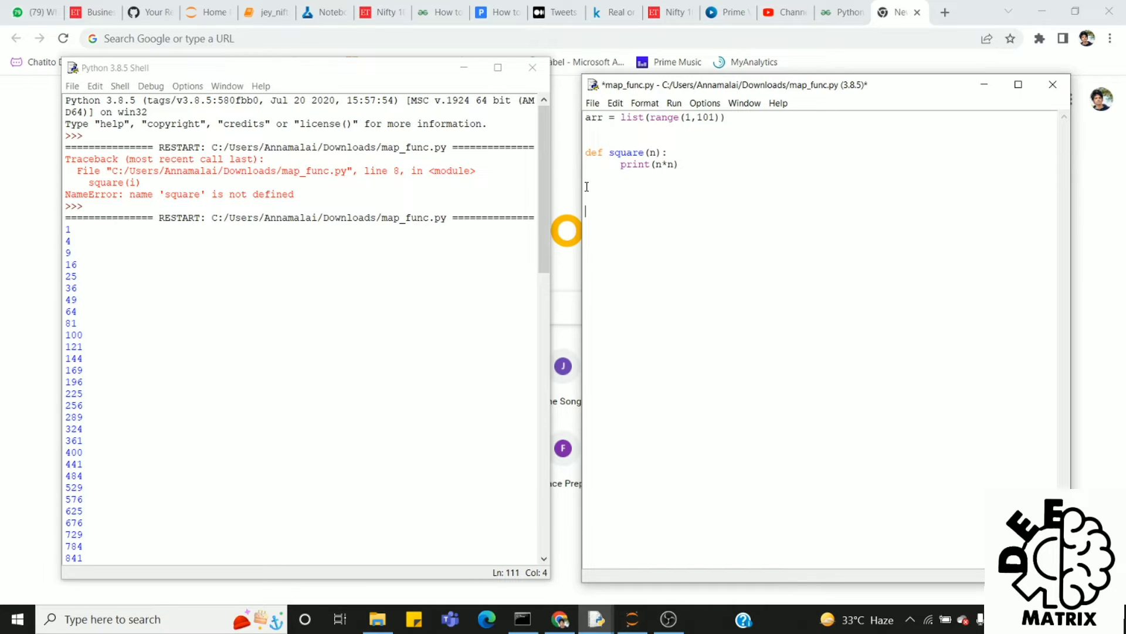
pyautogui.write('out =')
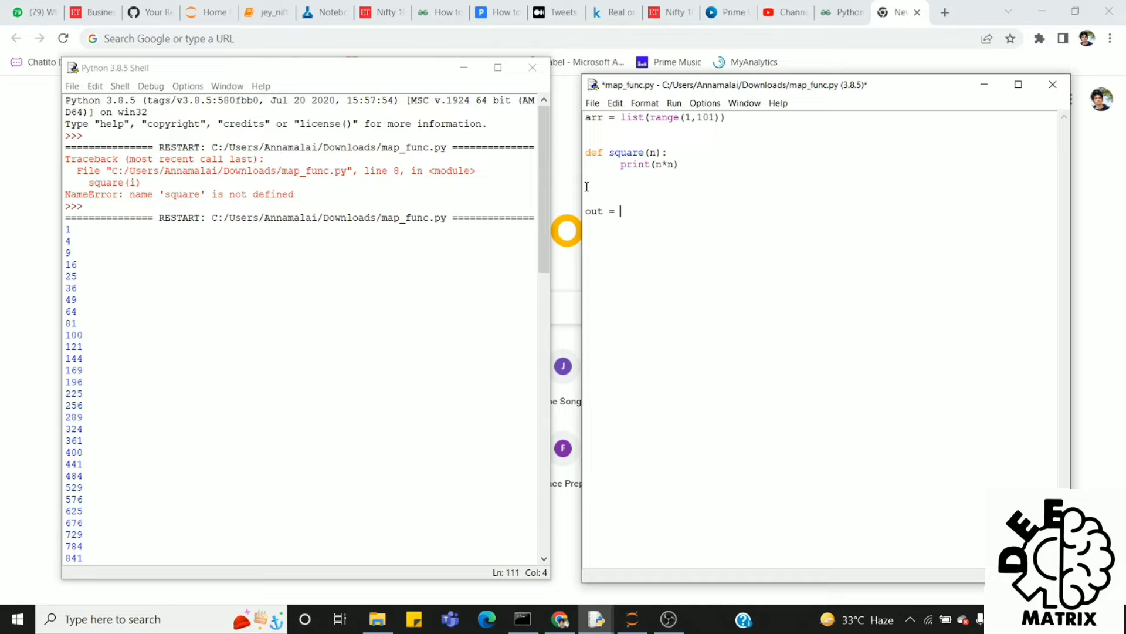
pyautogui.write('map()')
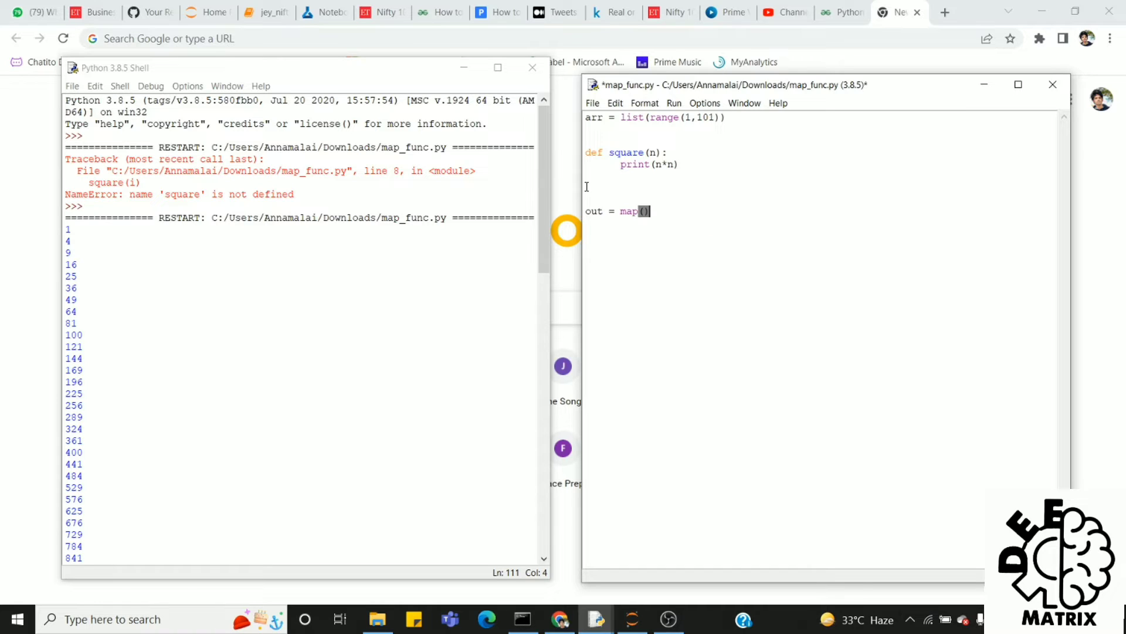
pyautogui.write('sq')
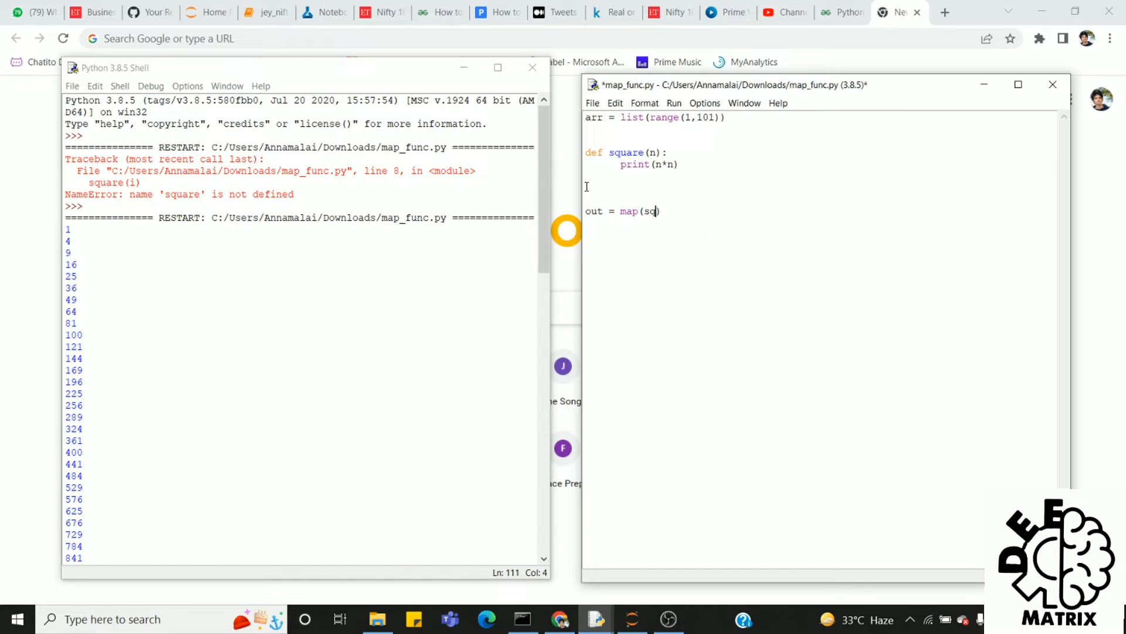
pyautogui.write('uare)')
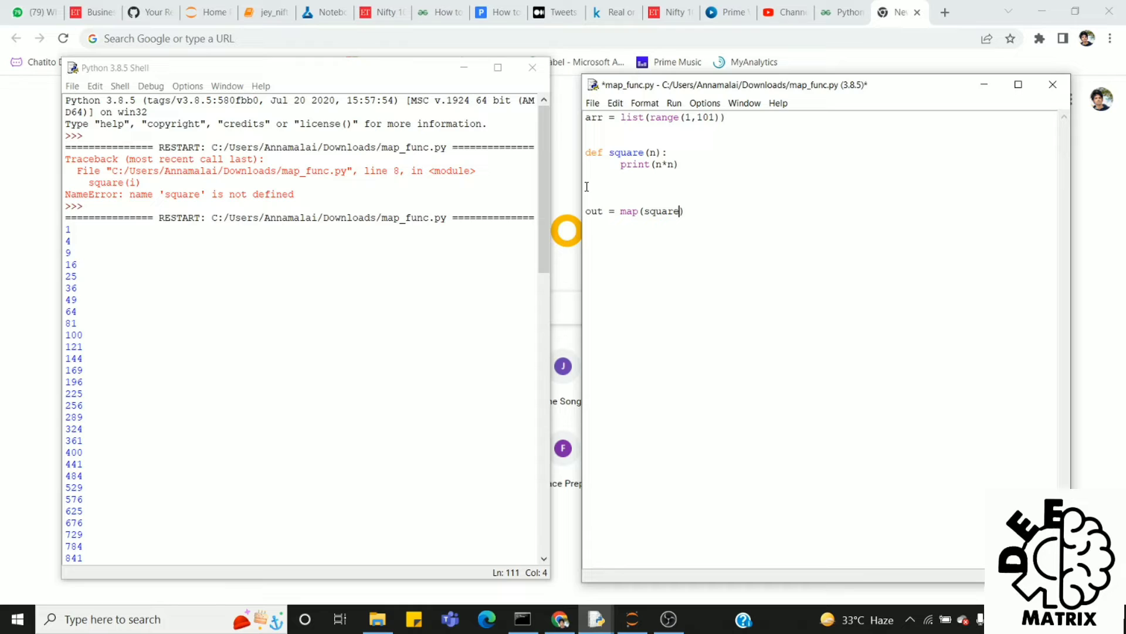
pyautogui.write(',')
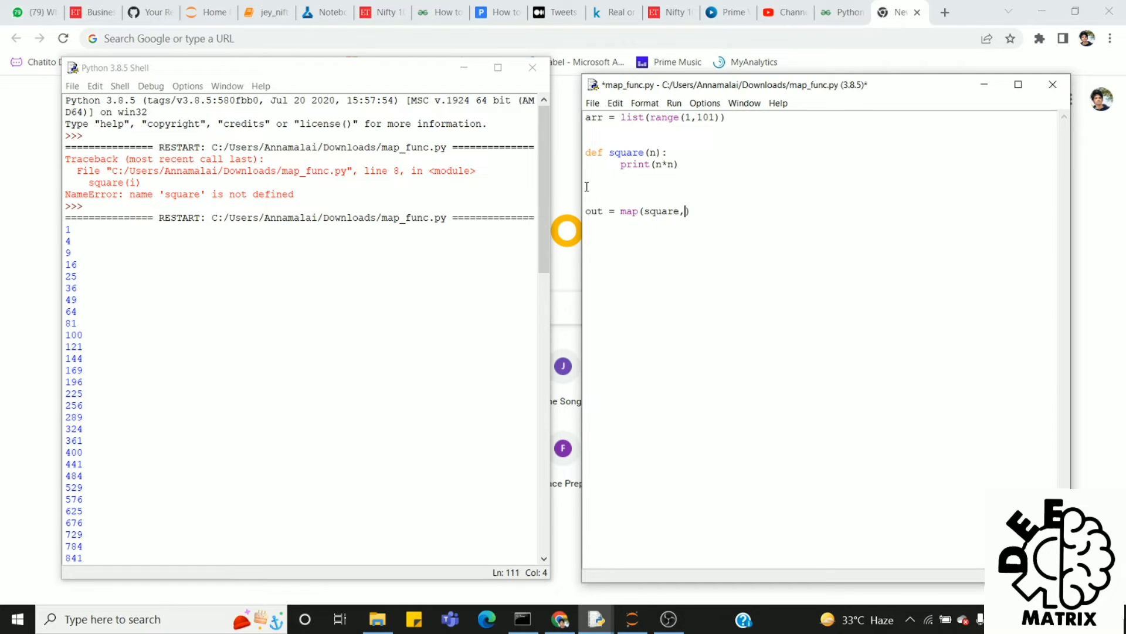
pyautogui.write('arr')
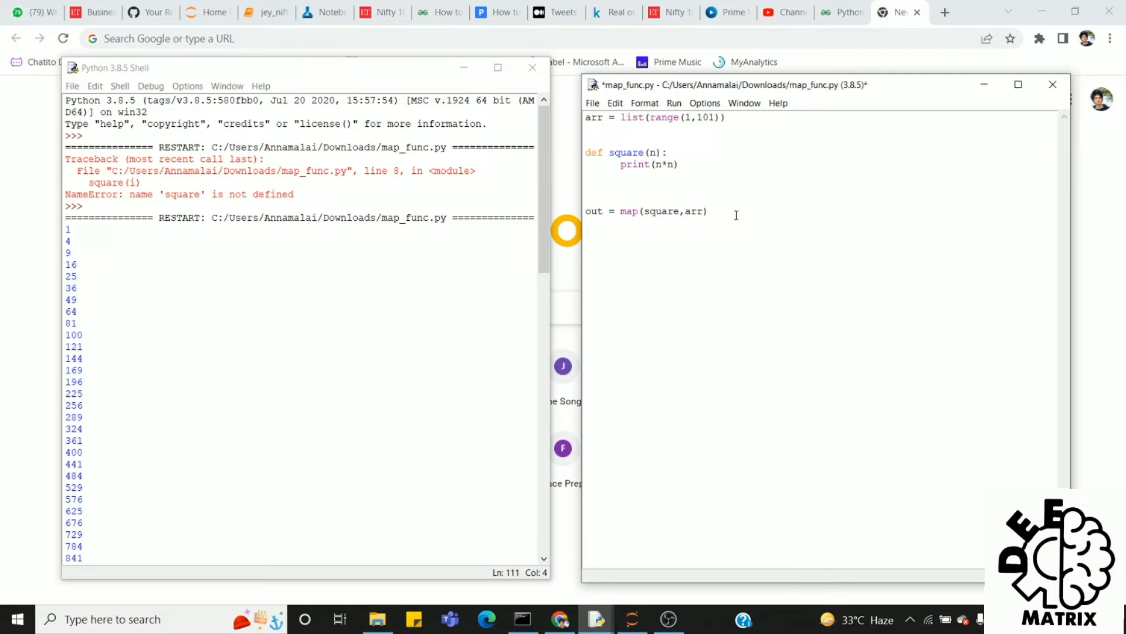
pyautogui.write('print(')
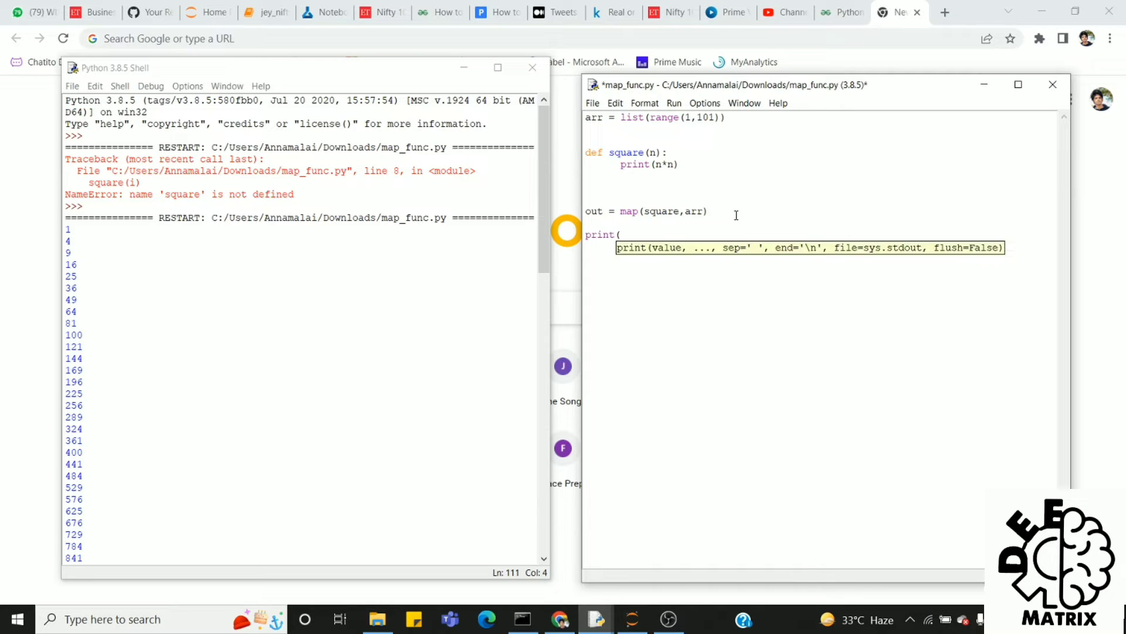
pyautogui.write('out)')
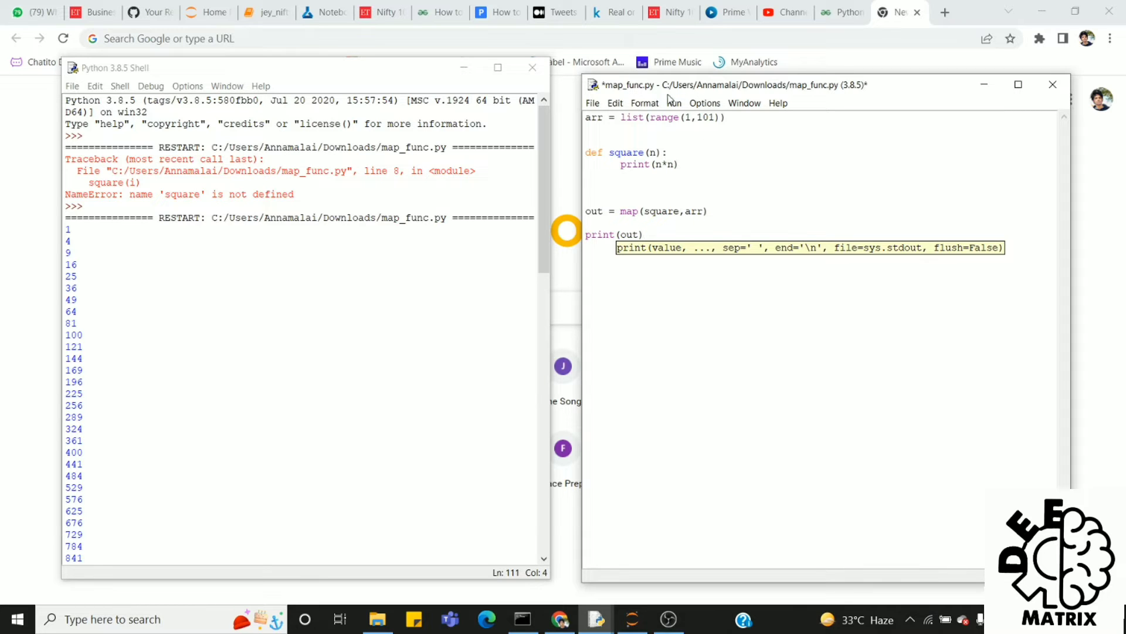
# Run the edited module and confirm saving it first.
pyautogui.click(692, 117)
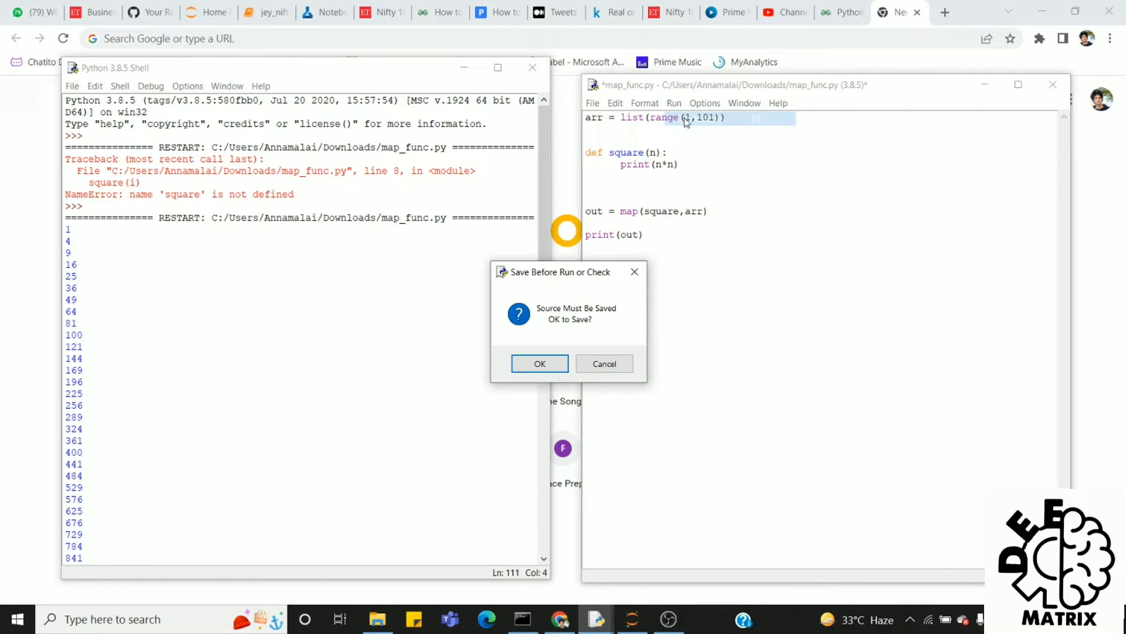
pyautogui.click(540, 364)
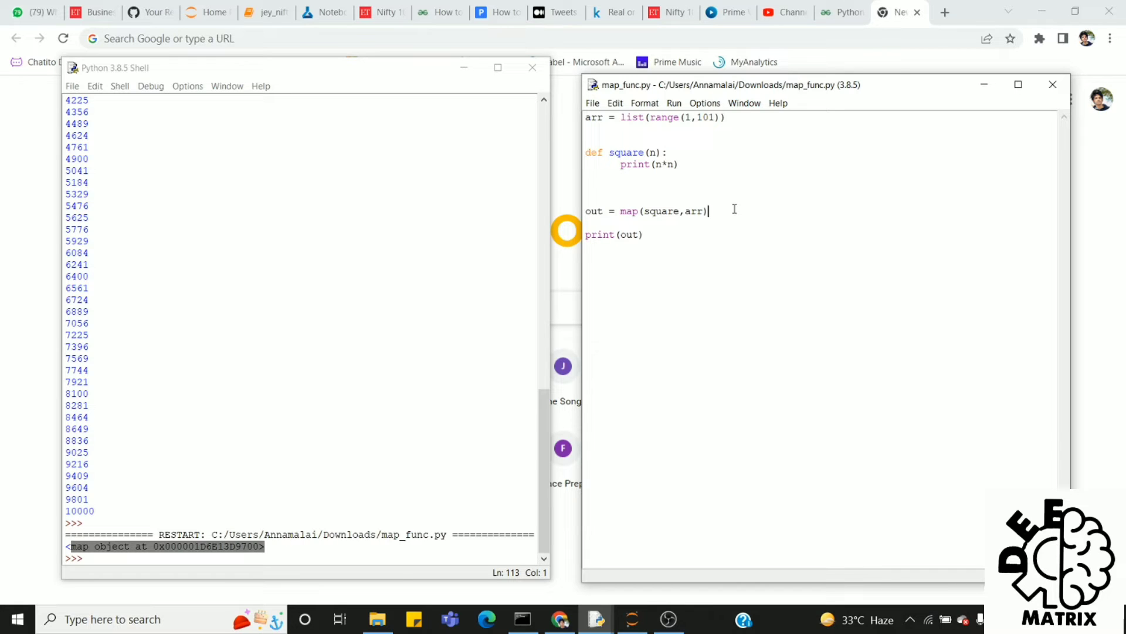
# Wrap out in list() so the line reads print(list(out)), then open the Run menu.
pyautogui.click(311, 546)
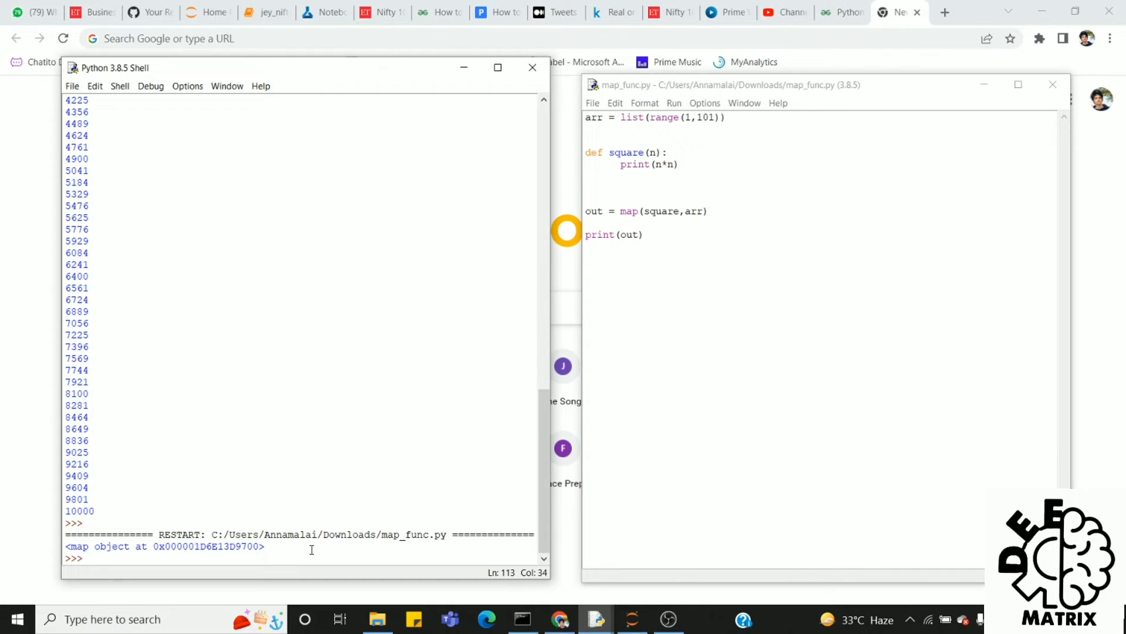
pyautogui.moveTo(527, 305)
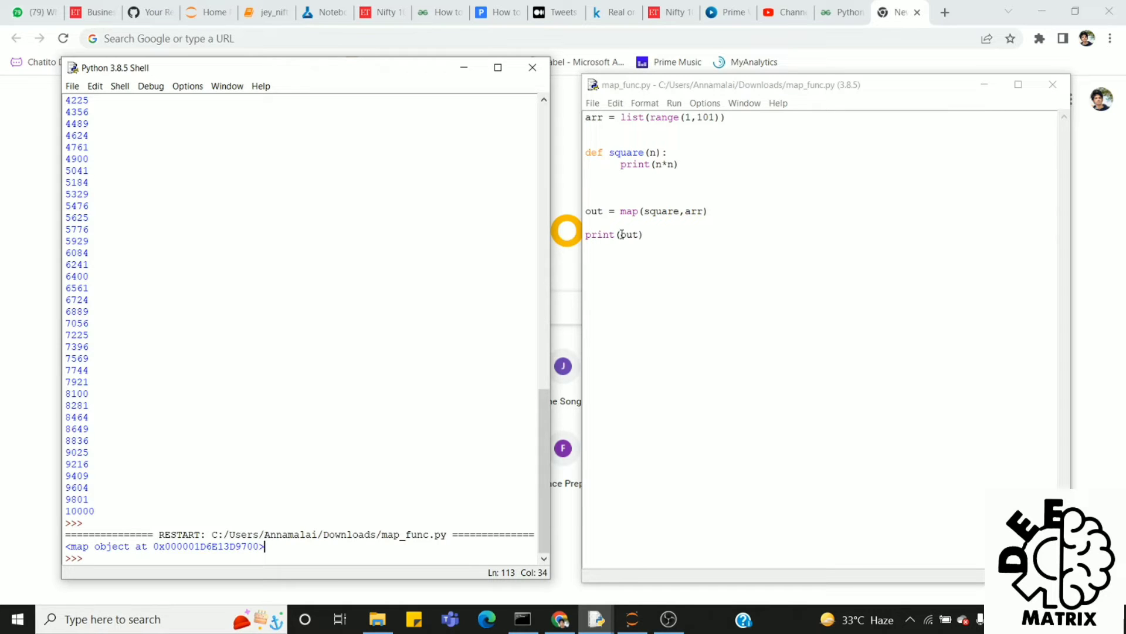
pyautogui.write('list(')
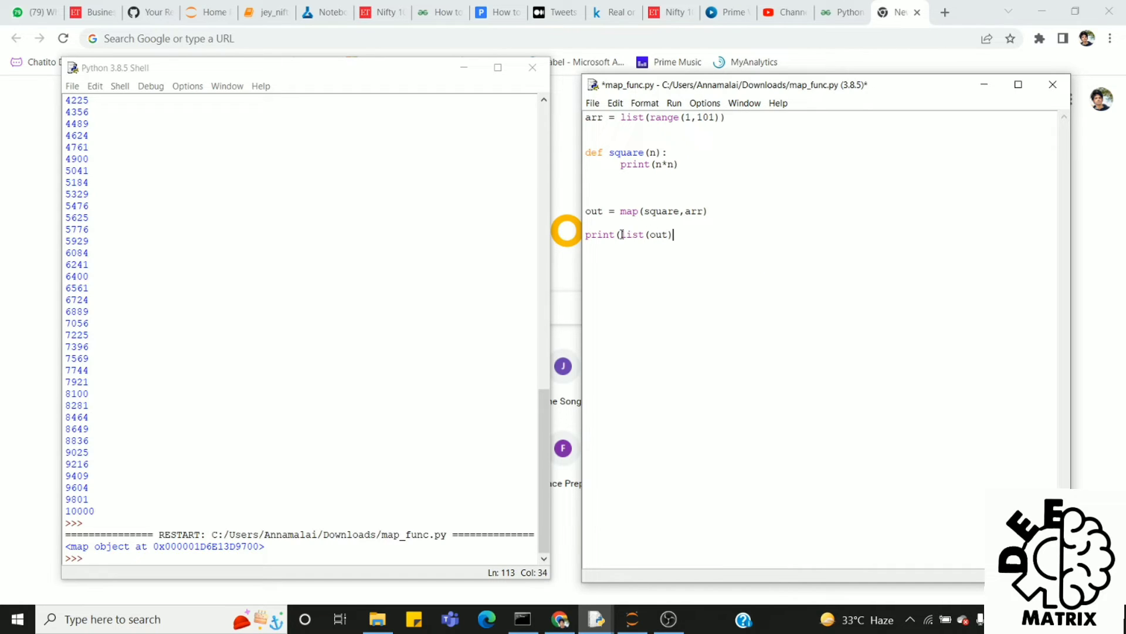
pyautogui.write(')')
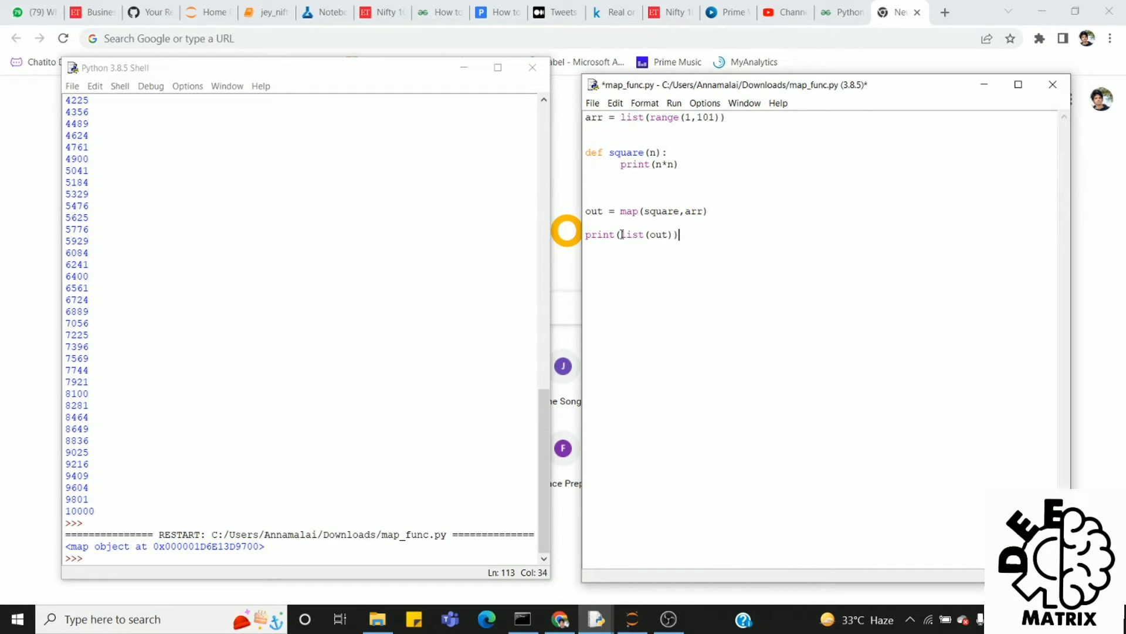
pyautogui.click(673, 103)
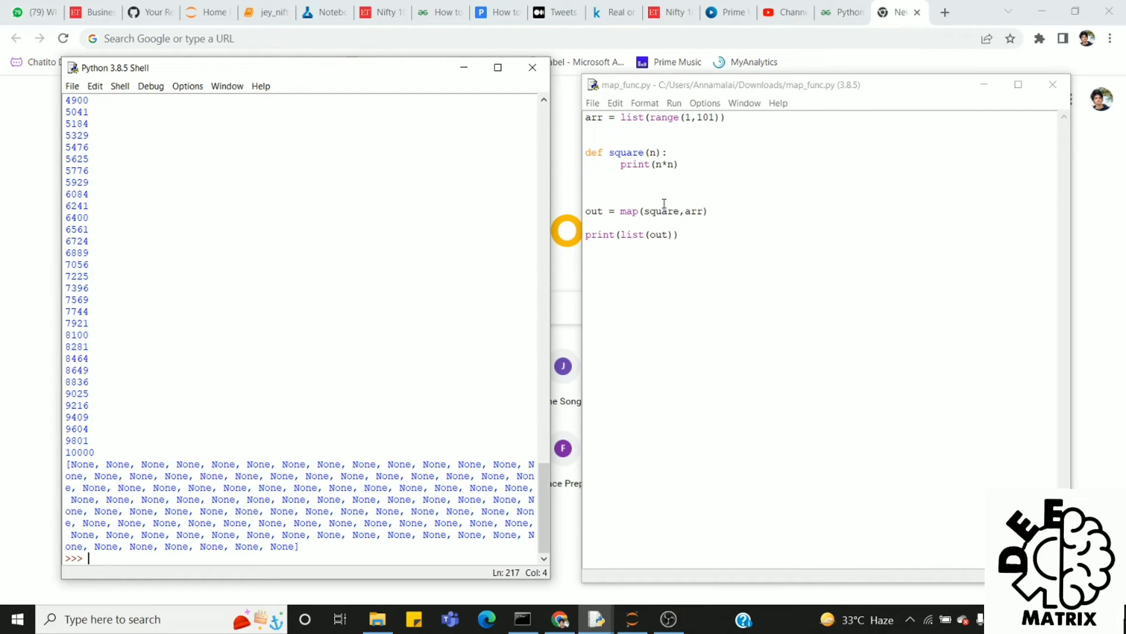
pyautogui.moveTo(188, 432)
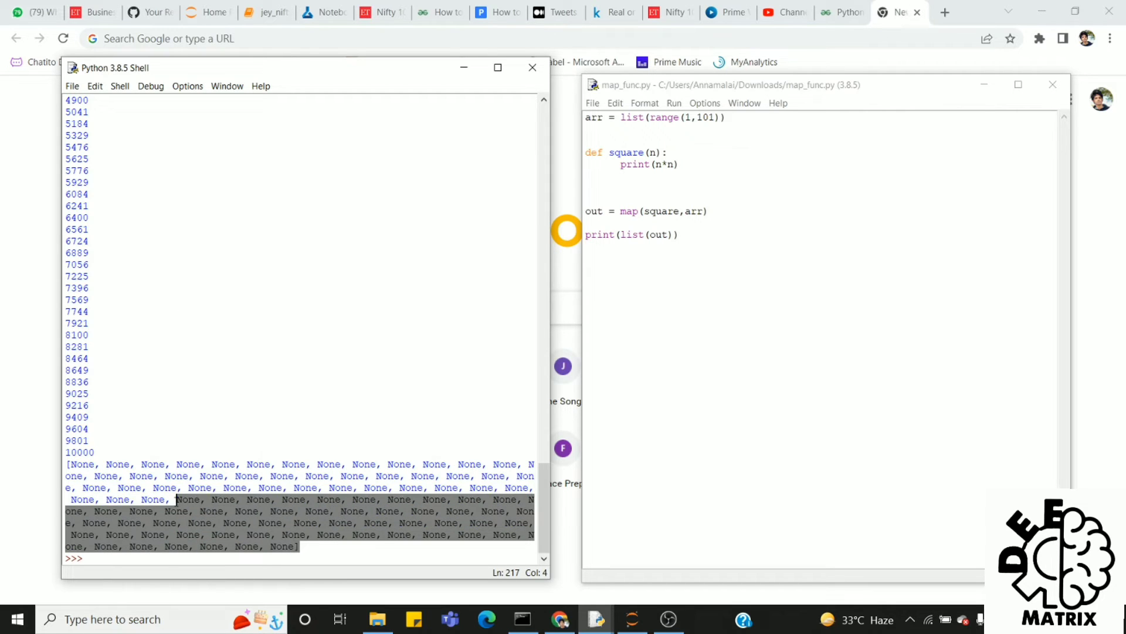
# Highlight the [None, None, ...] Shell output and select out in the script.
pyautogui.click(284, 547)
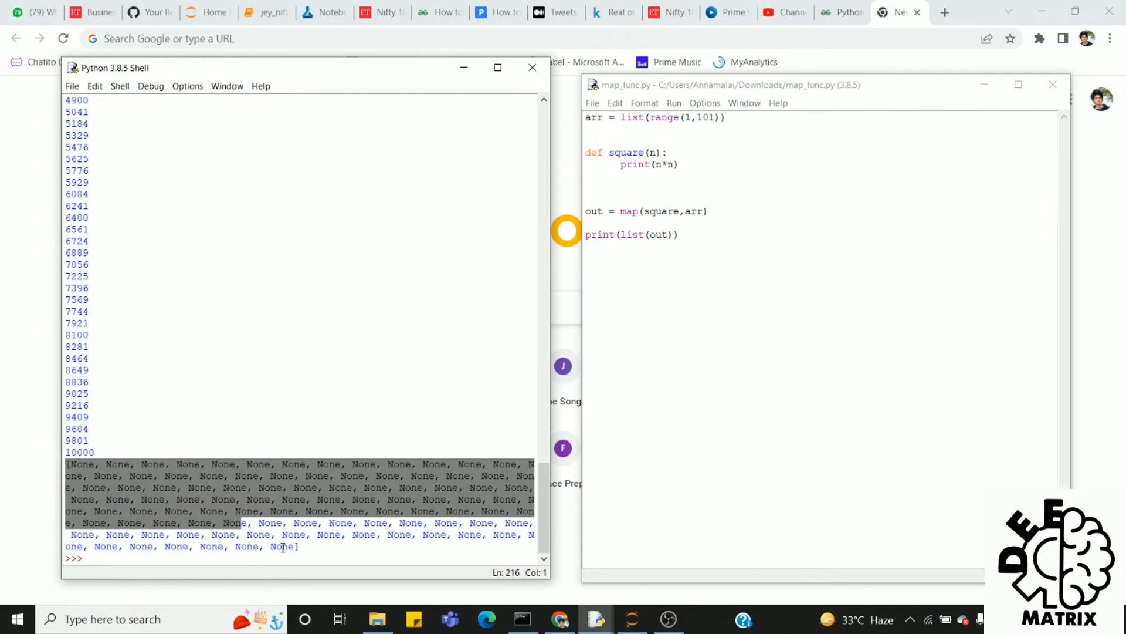
pyautogui.click(151, 204)
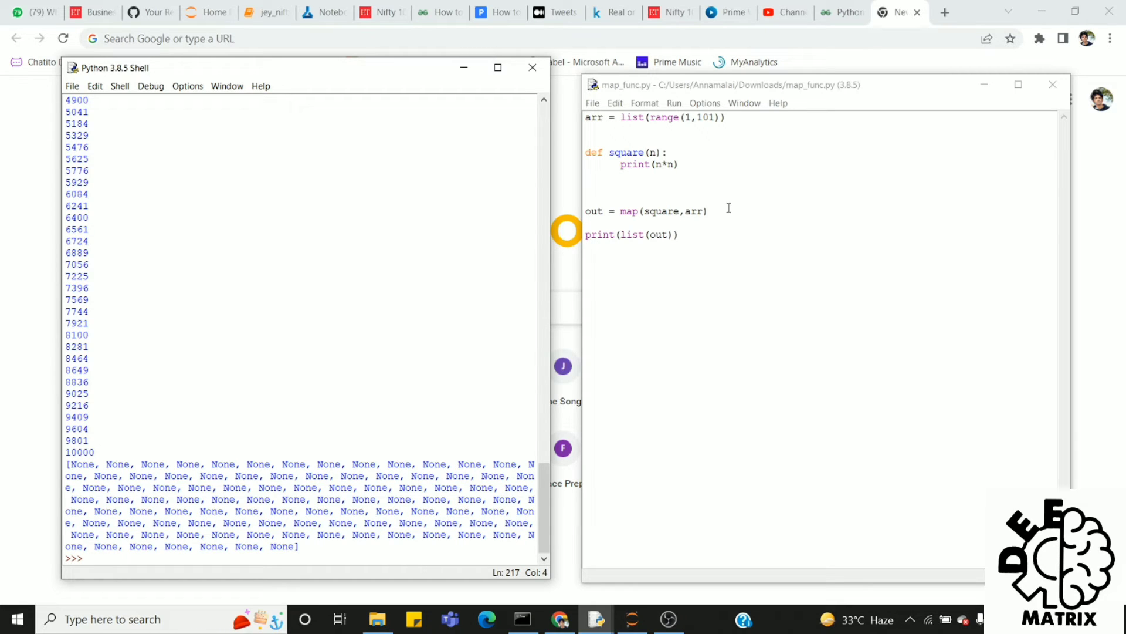
pyautogui.doubleClick(592, 210)
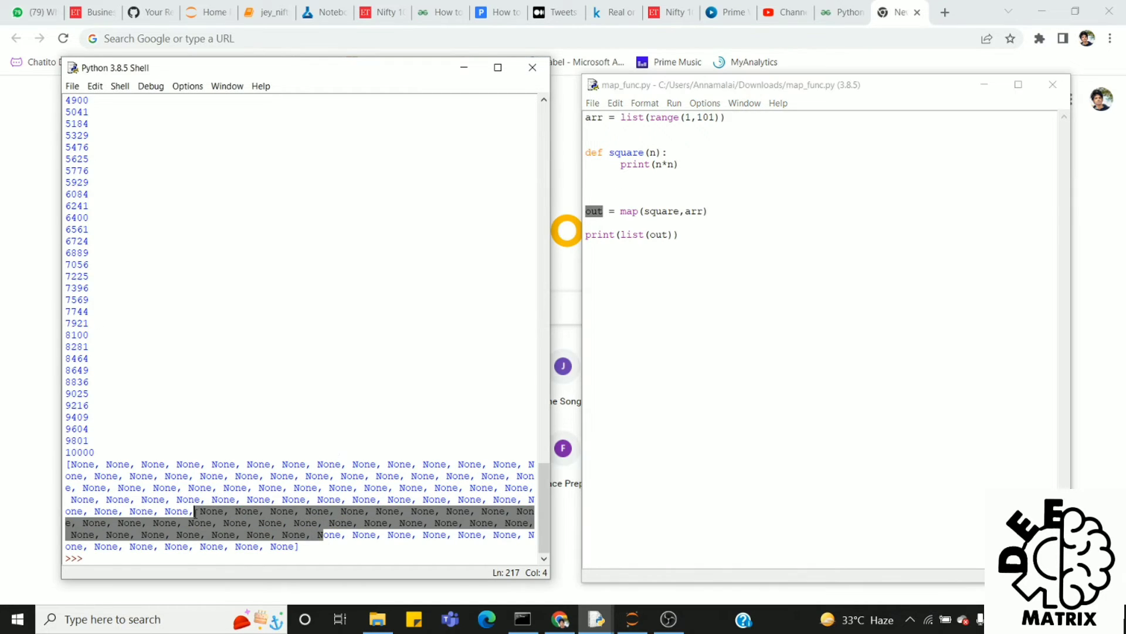
pyautogui.click(689, 279)
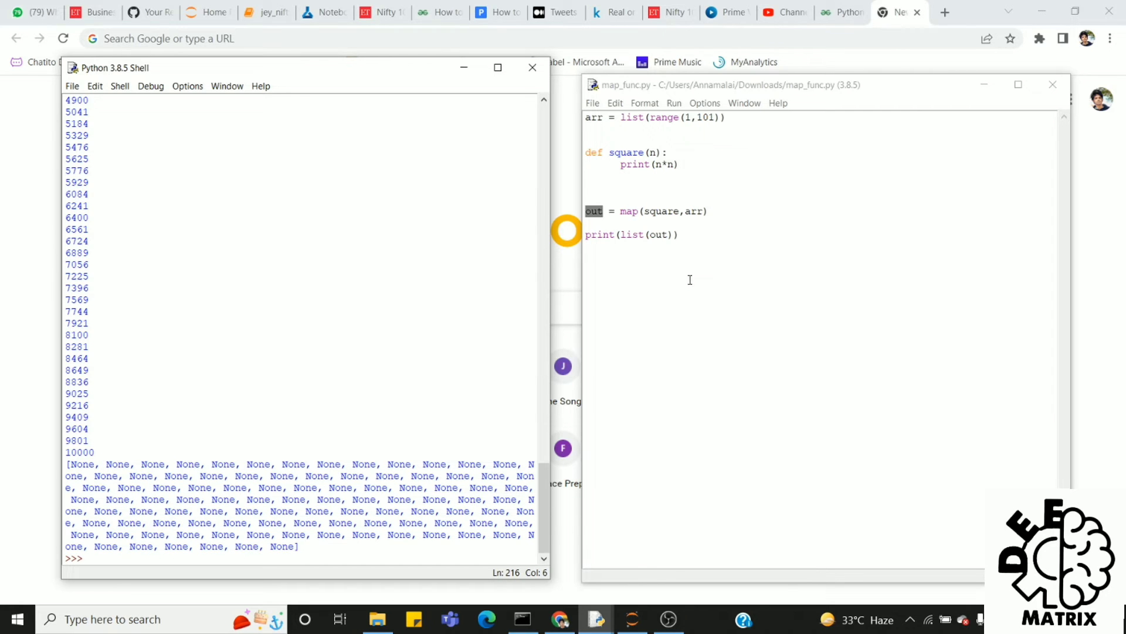
pyautogui.doubleClick(634, 164)
pyautogui.write('eturn ')
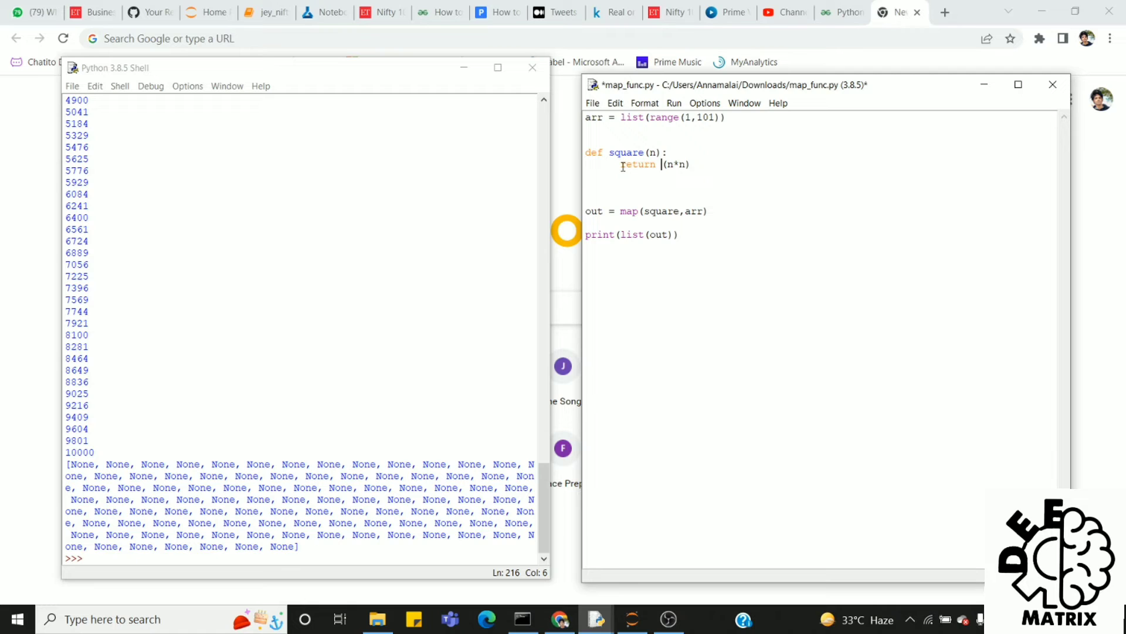
# Run Module again now that square returns n*n.
pyautogui.click(673, 102)
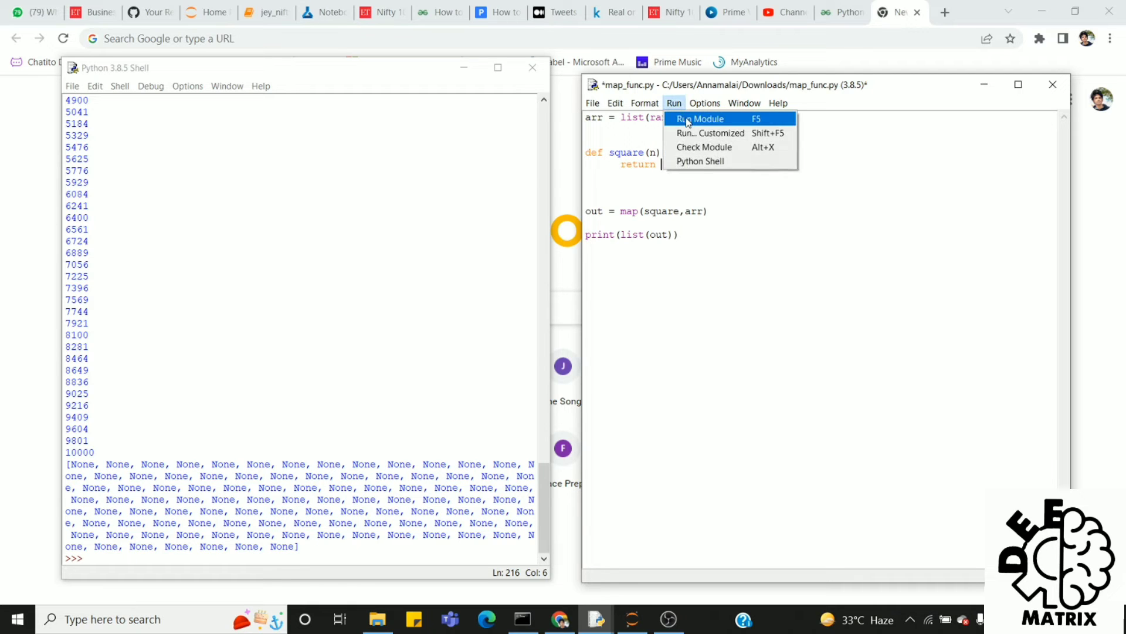
pyautogui.click(700, 119)
pyautogui.write('tuple')
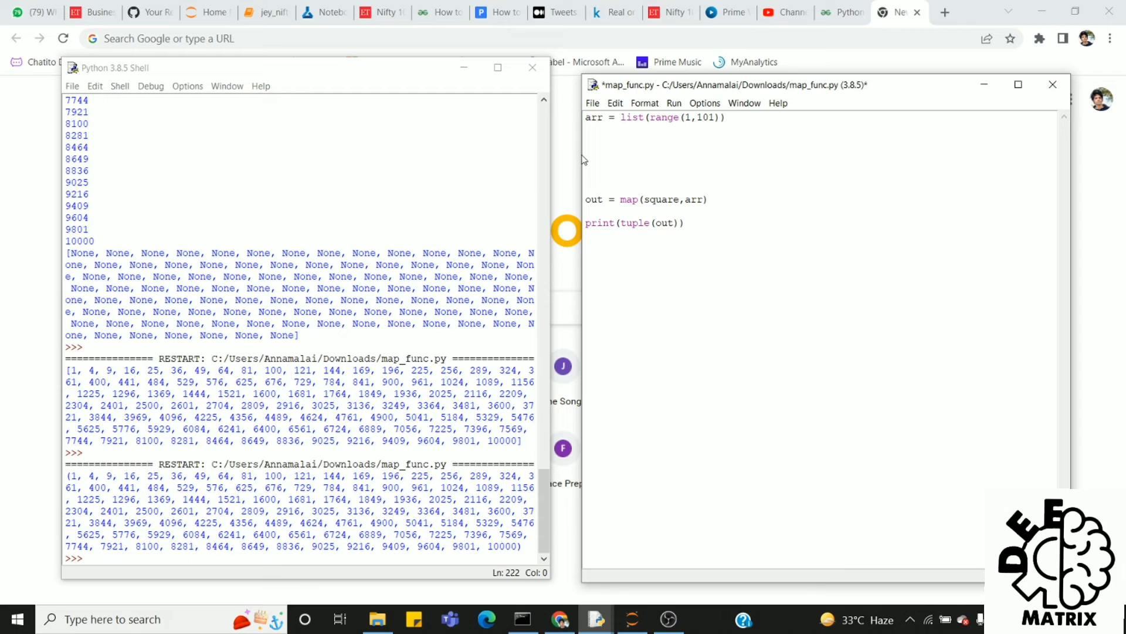
# Type square = lambda x:x*x above the map line, highlight lambda, and rerun.
pyautogui.write('s')
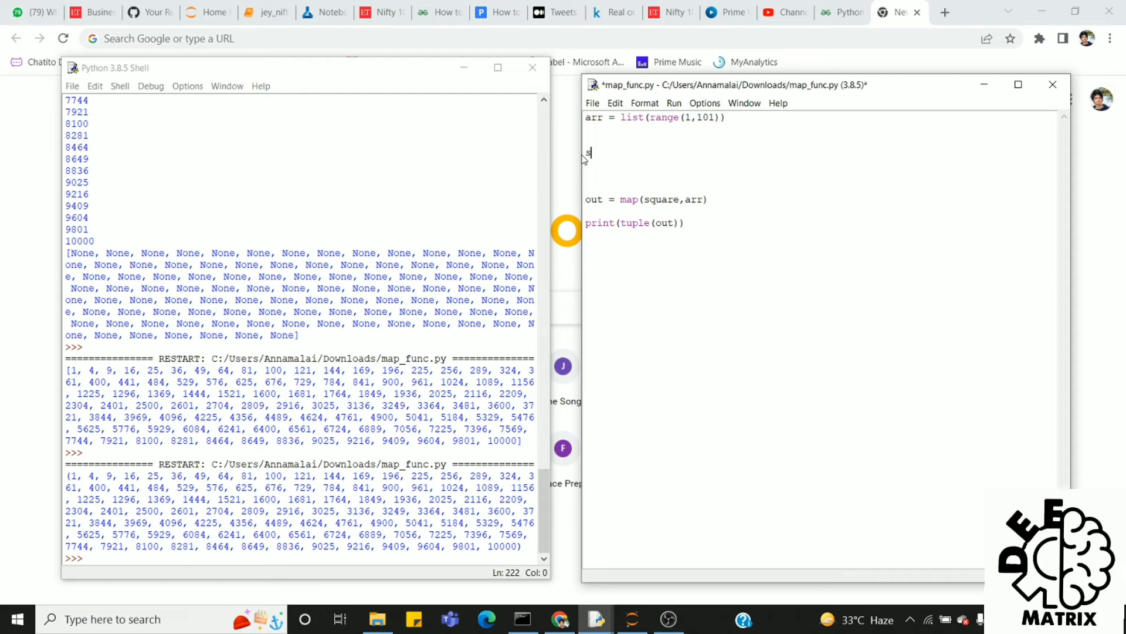
pyautogui.write('square')
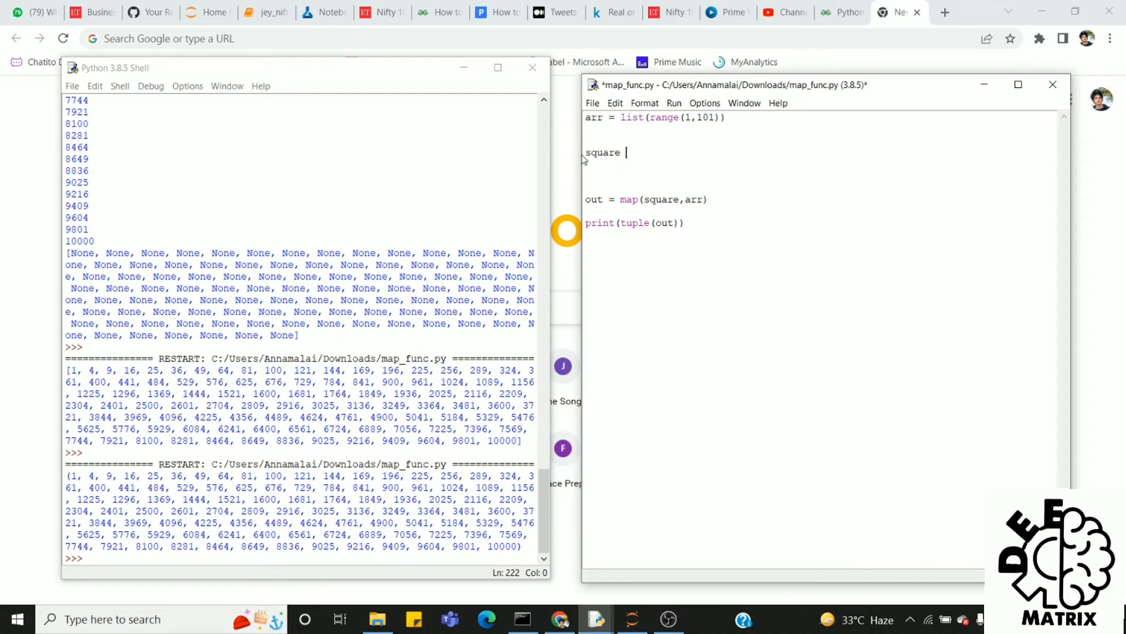
pyautogui.write('=')
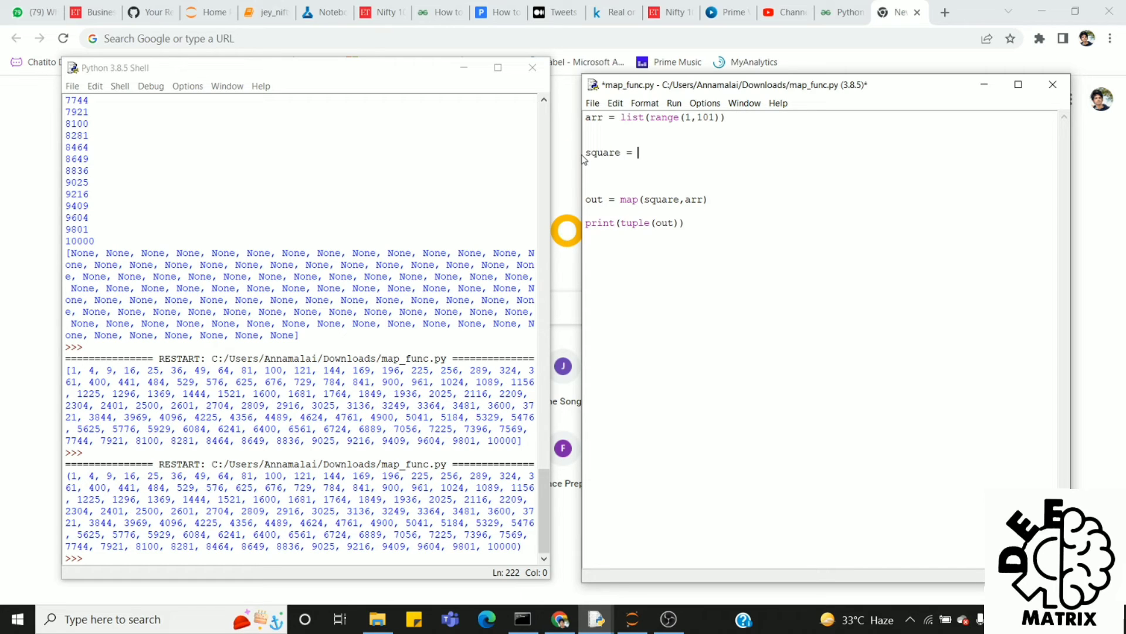
pyautogui.write('lambda x:')
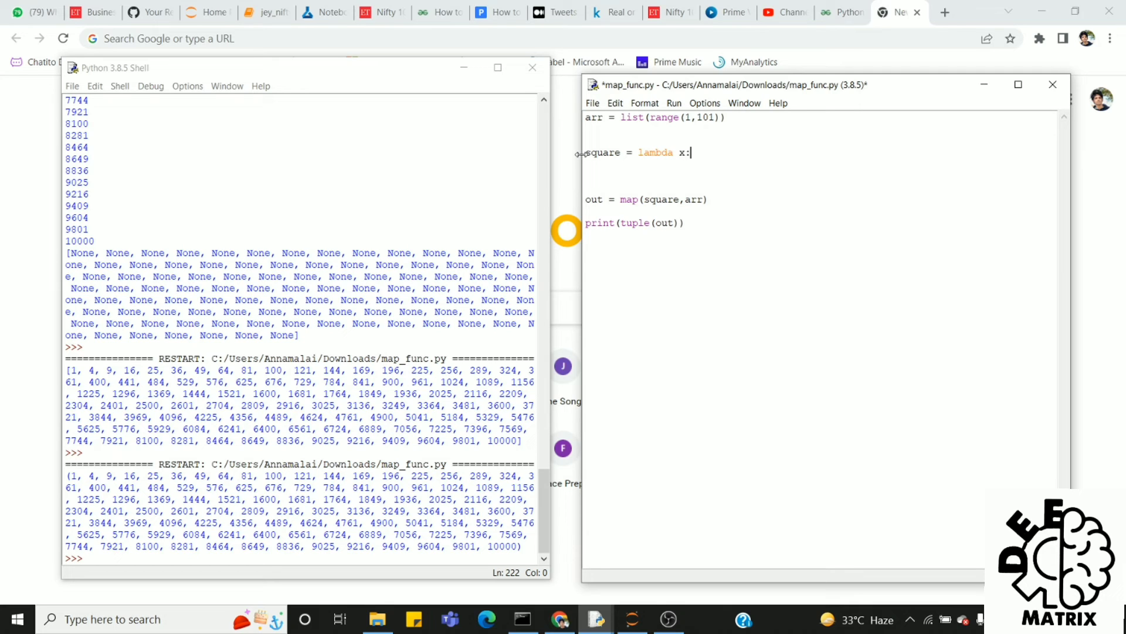
pyautogui.write('x*x')
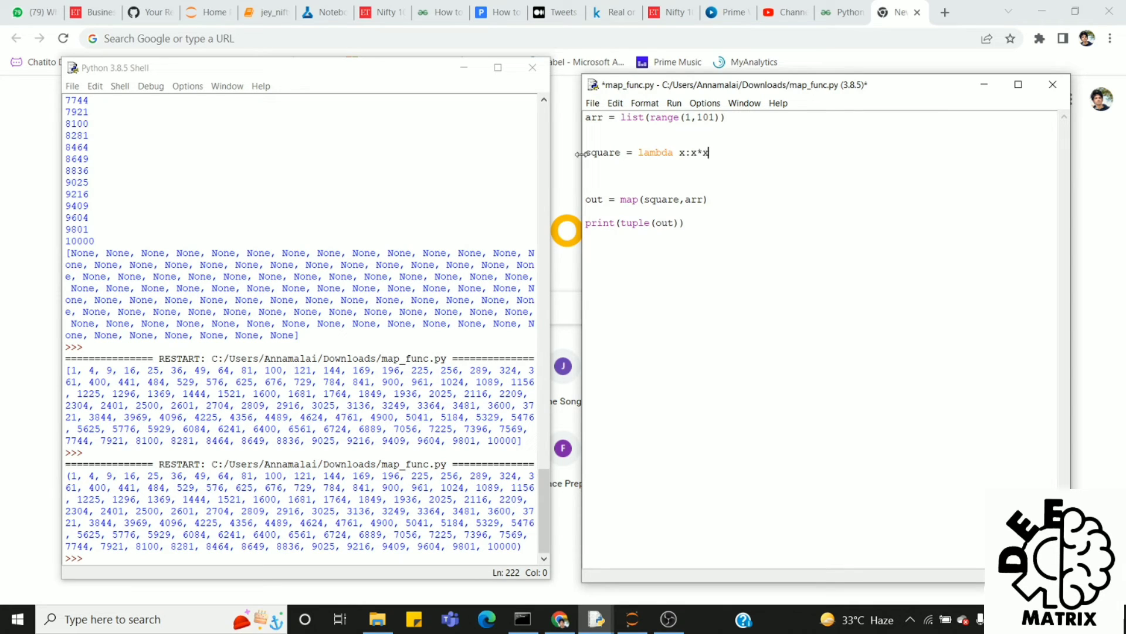
pyautogui.doubleClick(655, 152)
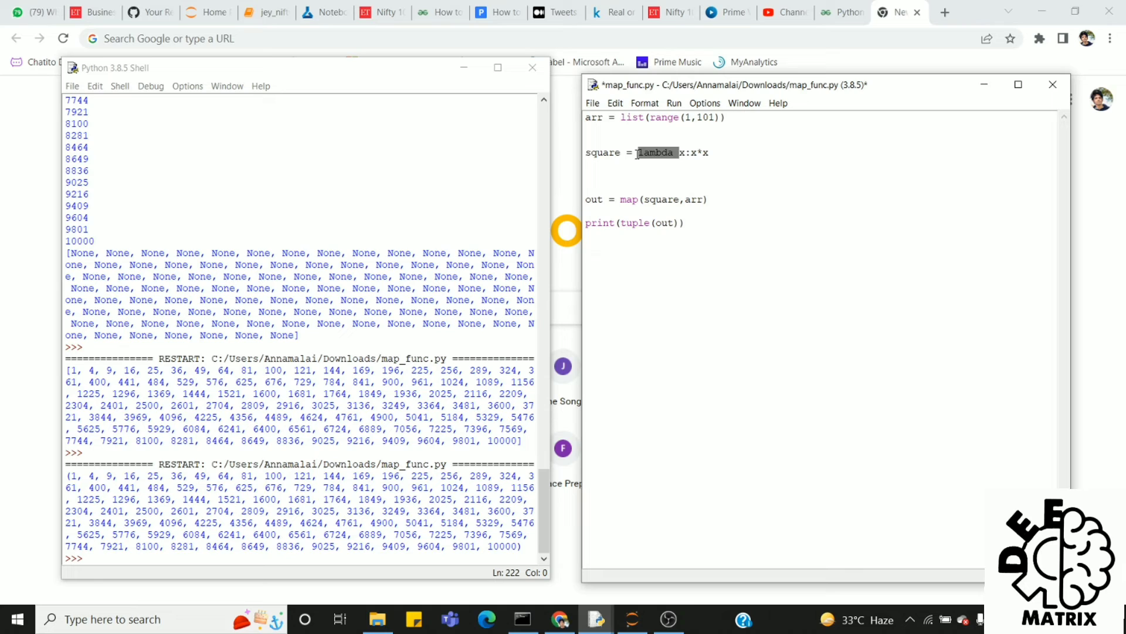
pyautogui.click(679, 153)
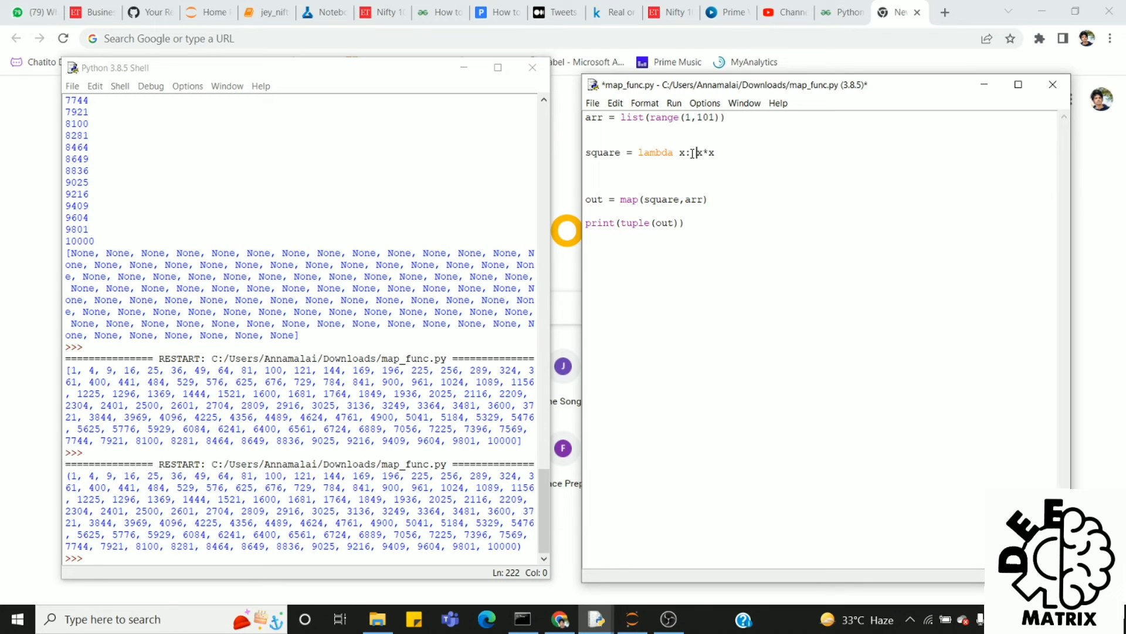
pyautogui.click(673, 102)
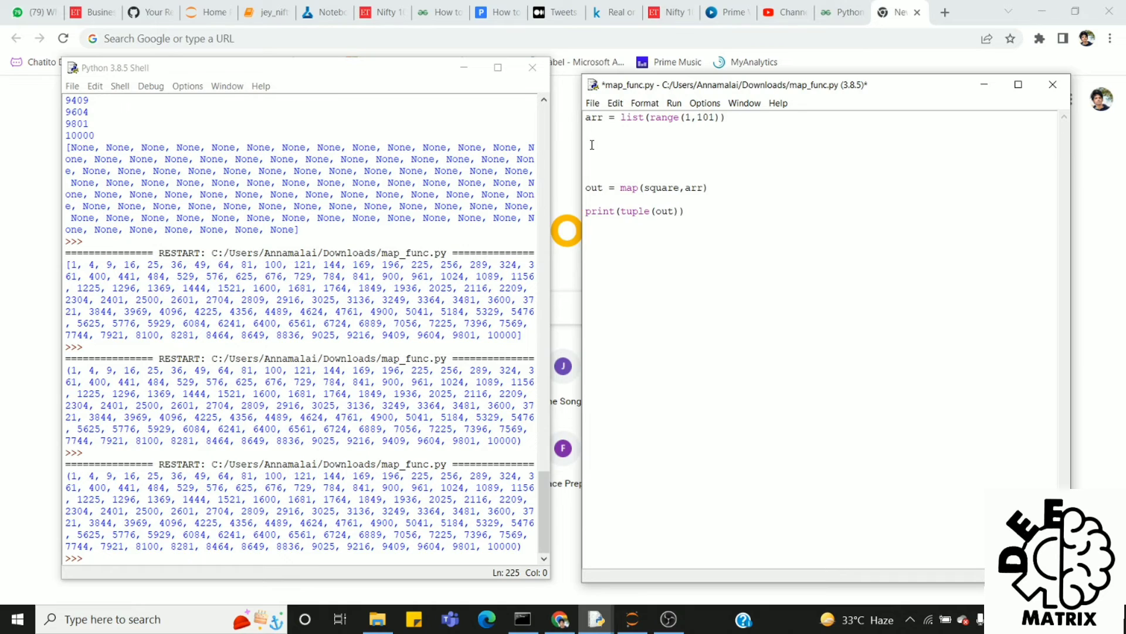
# Replace square in map with lambda x: x*x and save to run.
pyautogui.doubleClick(662, 188)
pyautogui.write('lambda x: x*x')
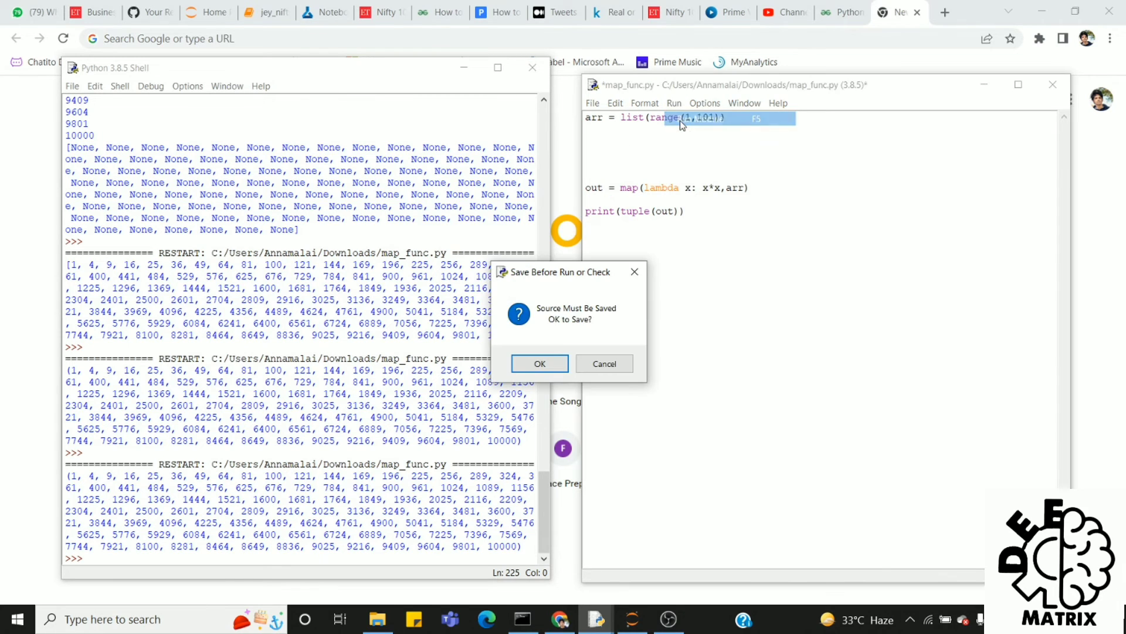
pyautogui.click(539, 363)
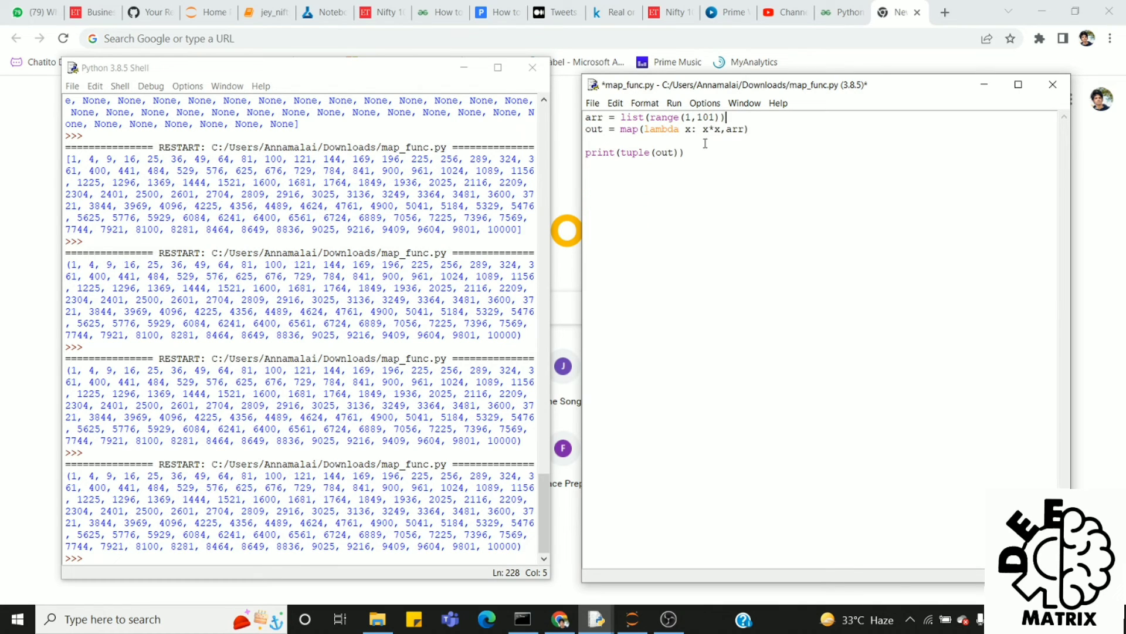
# Set arr to ['mon','tue','wed'] and map list over it.
pyautogui.doubleClick(673, 118)
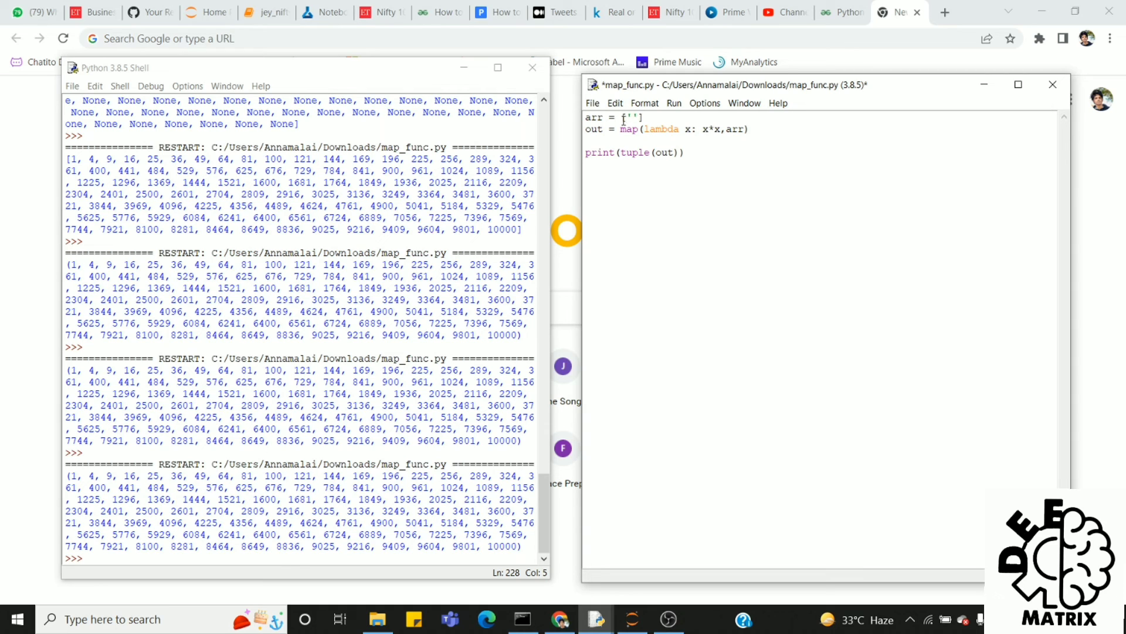
pyautogui.write("mon',")
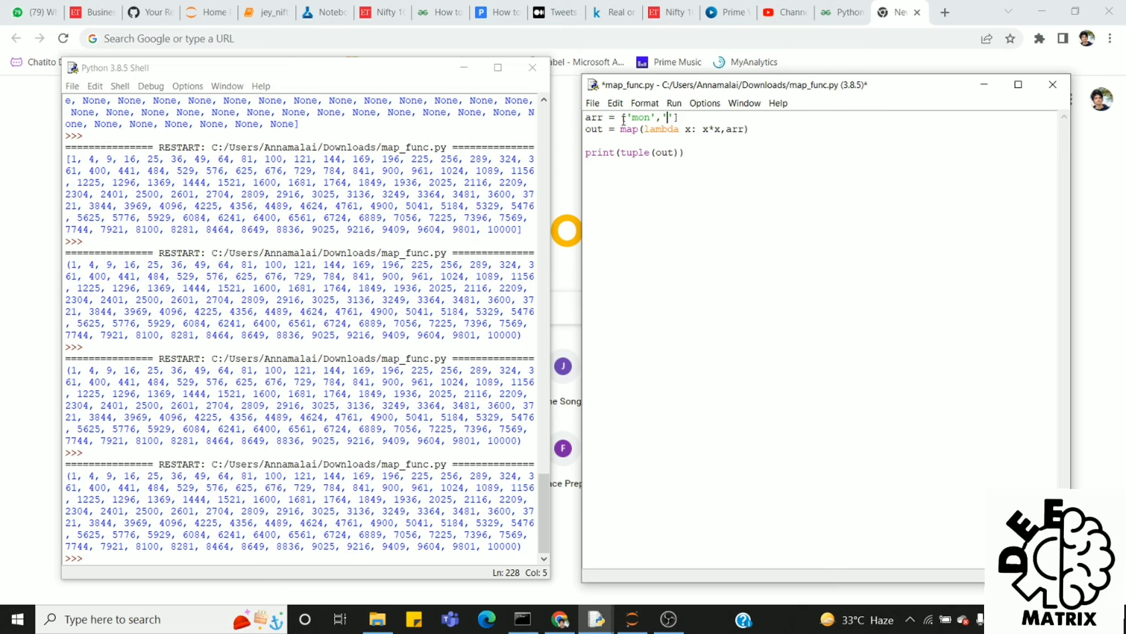
pyautogui.write("tue',")
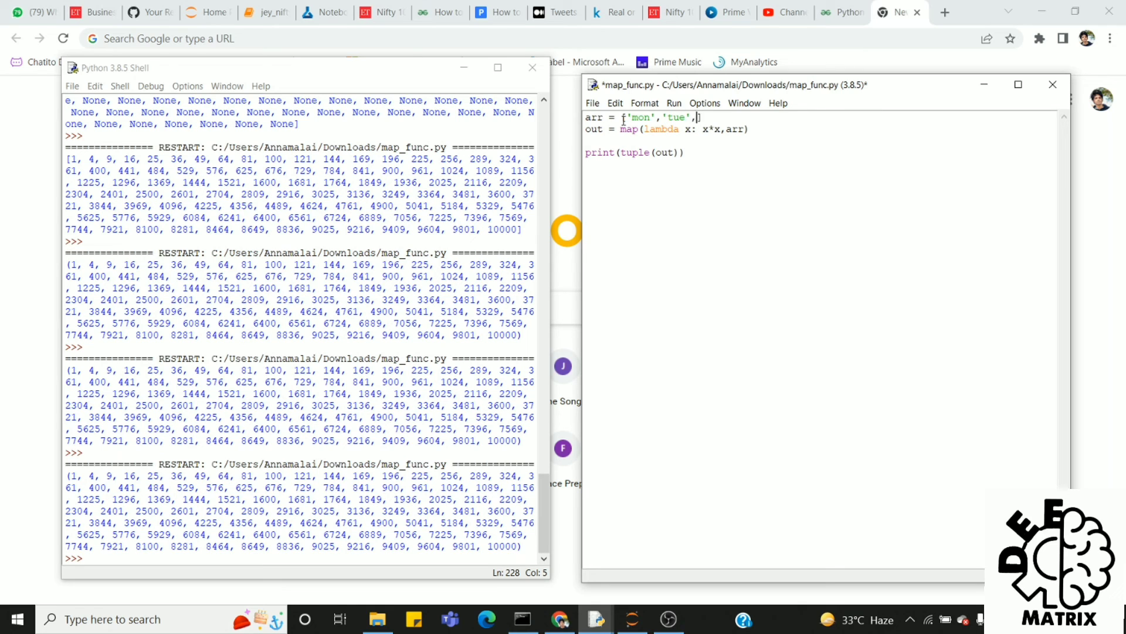
pyautogui.write("'wed'")
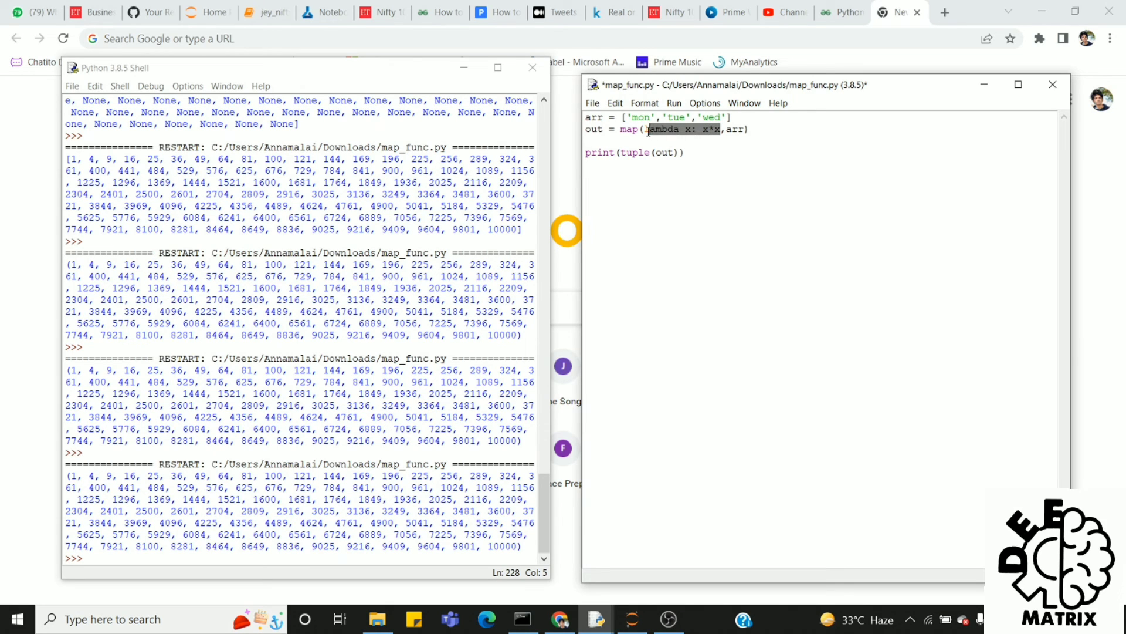
pyautogui.write('list')
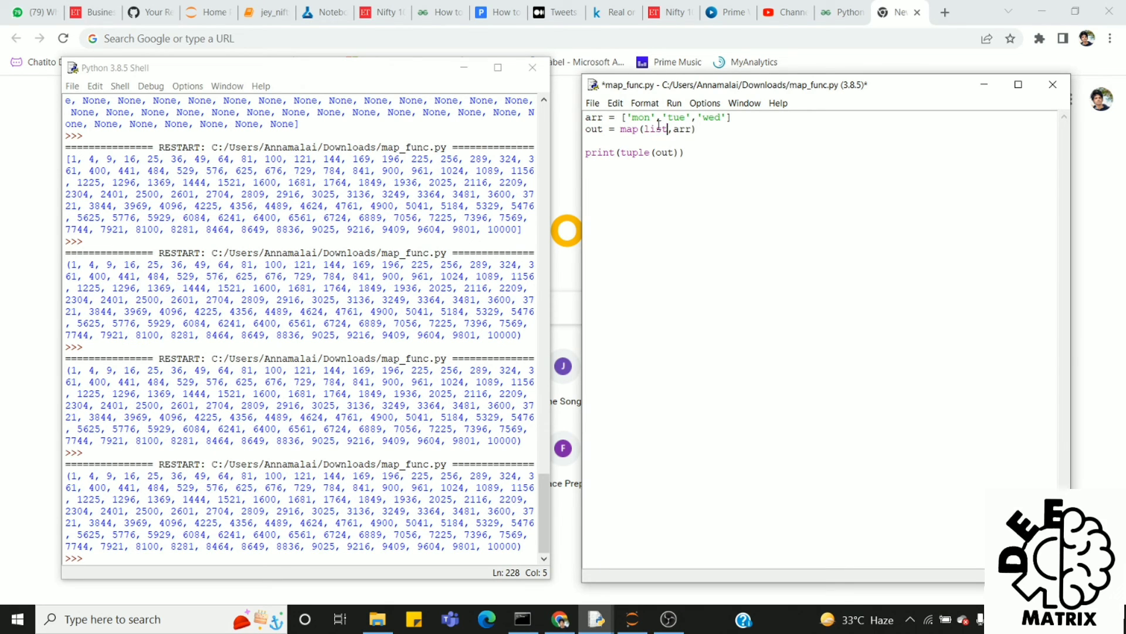
pyautogui.click(688, 152)
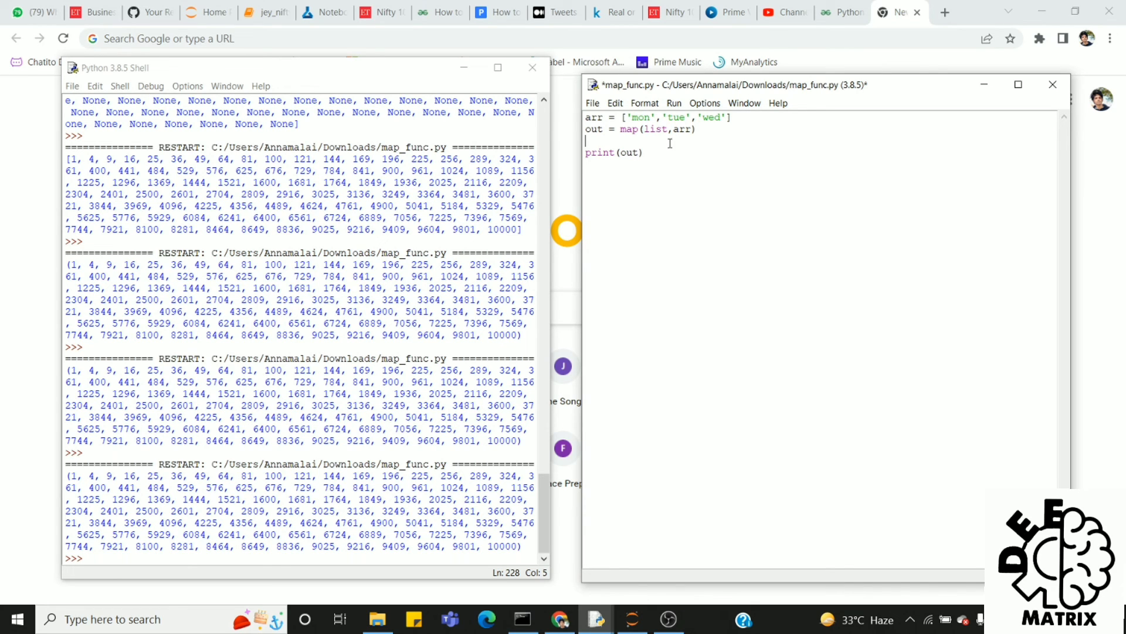
# Save and run map_func.py, then print list(out) to get [['m','o','n'], ['t','u','e'], ['w','e','d']].
pyautogui.click(675, 103)
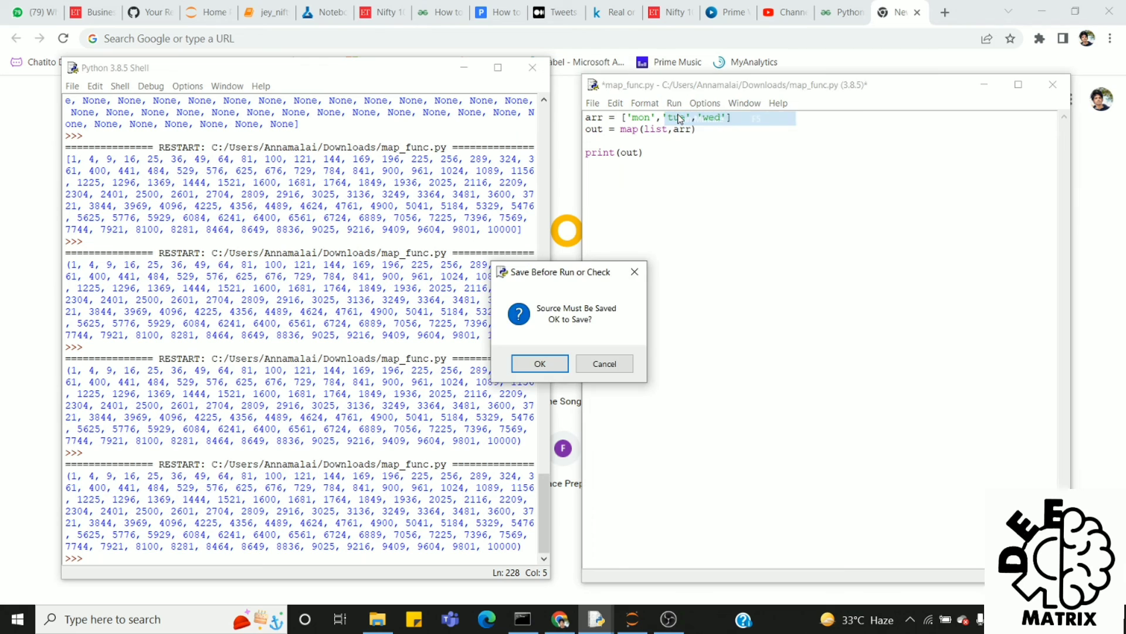
pyautogui.click(539, 363)
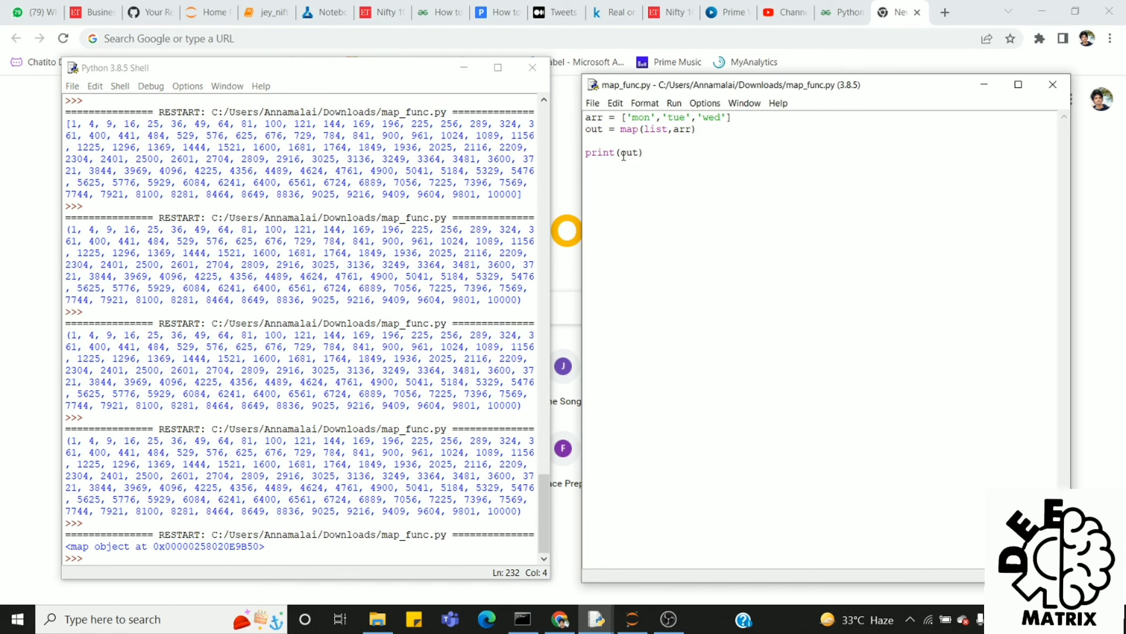
pyautogui.write('list(')
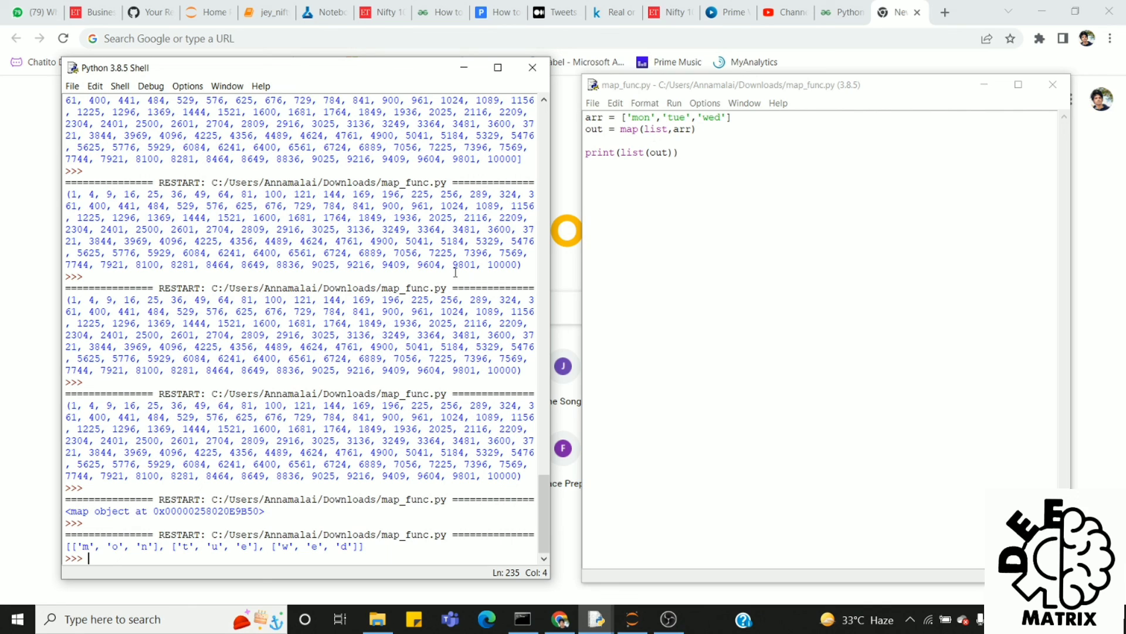
pyautogui.moveTo(164, 548)
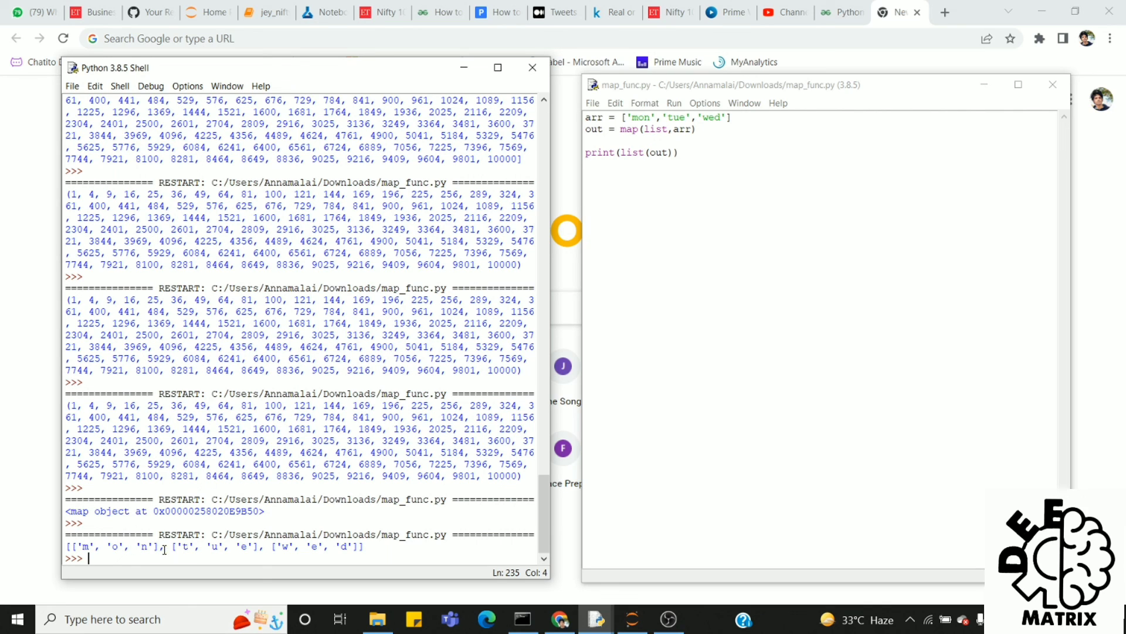
pyautogui.moveTo(656, 135)
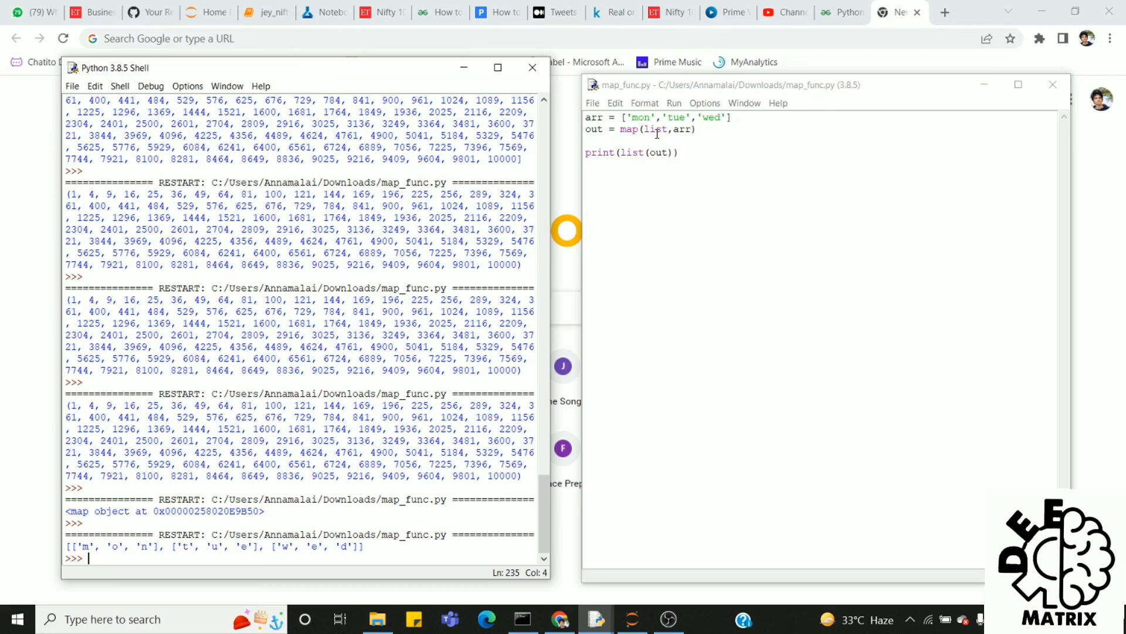
pyautogui.click(728, 118)
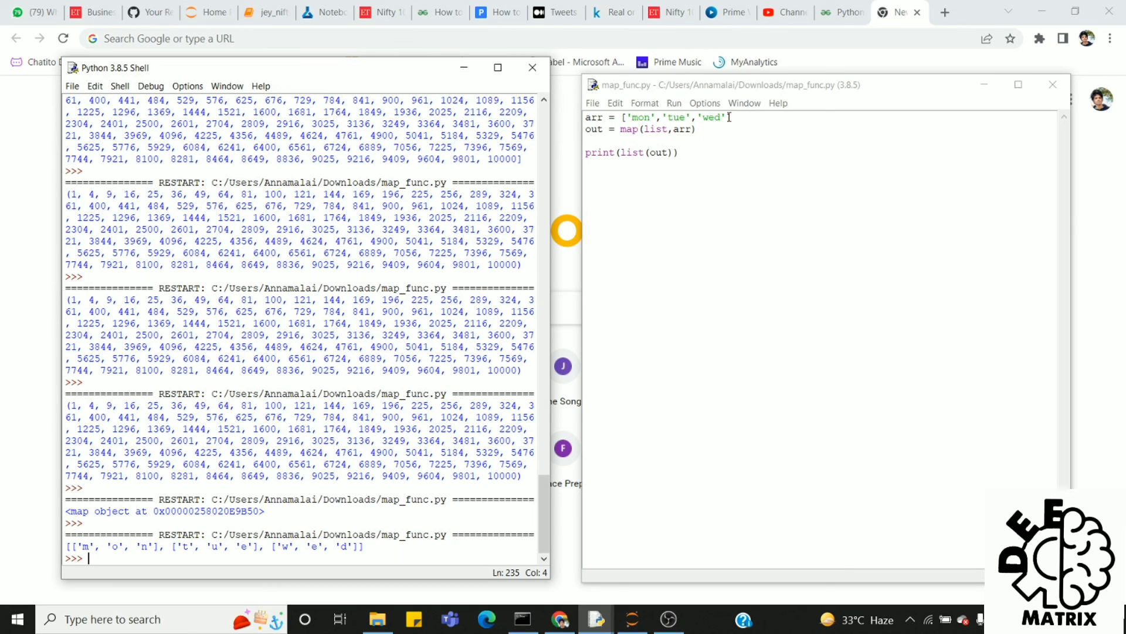